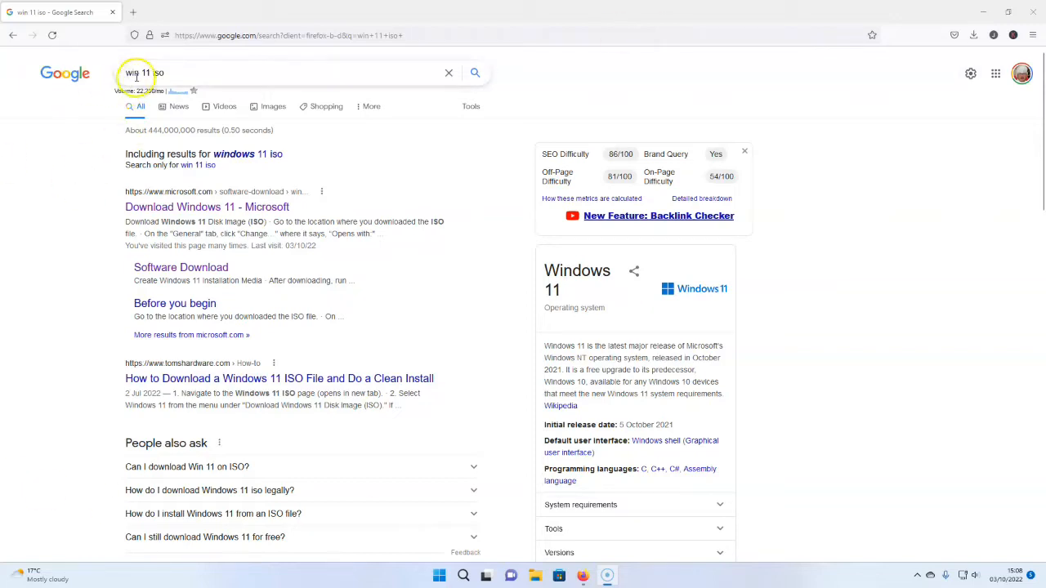
mouse_move(192, 78)
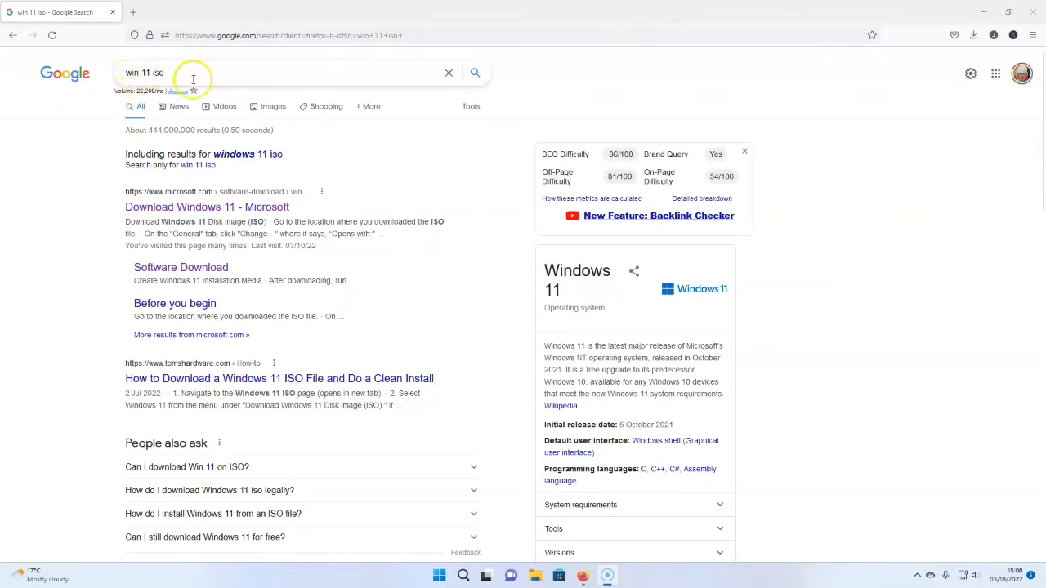
mouse_move(206, 206)
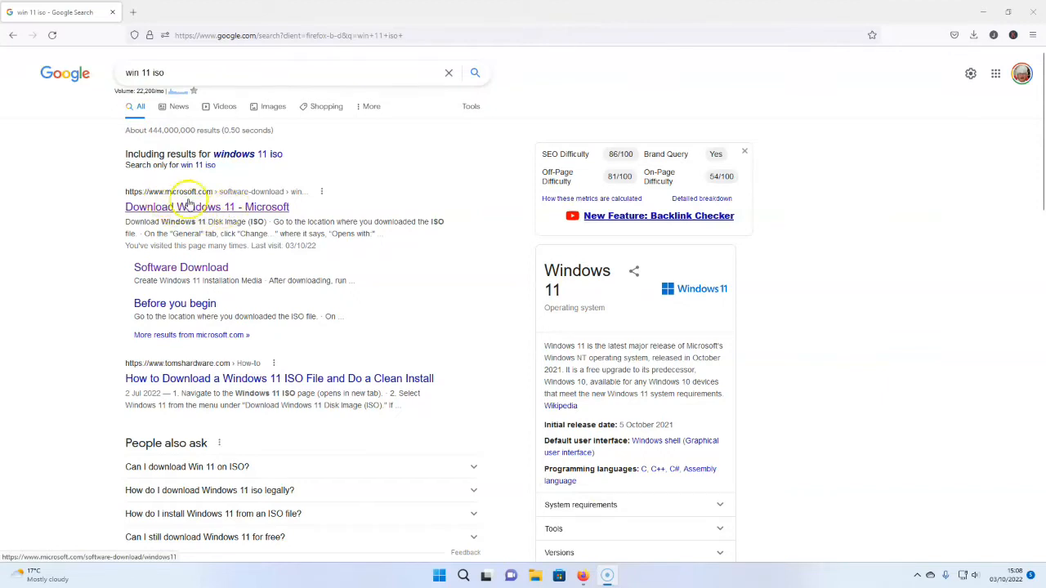
Step: Reach the Create Windows 11 Installation Media section on Microsoft's Download Windows 11 page
left_click(206, 206)
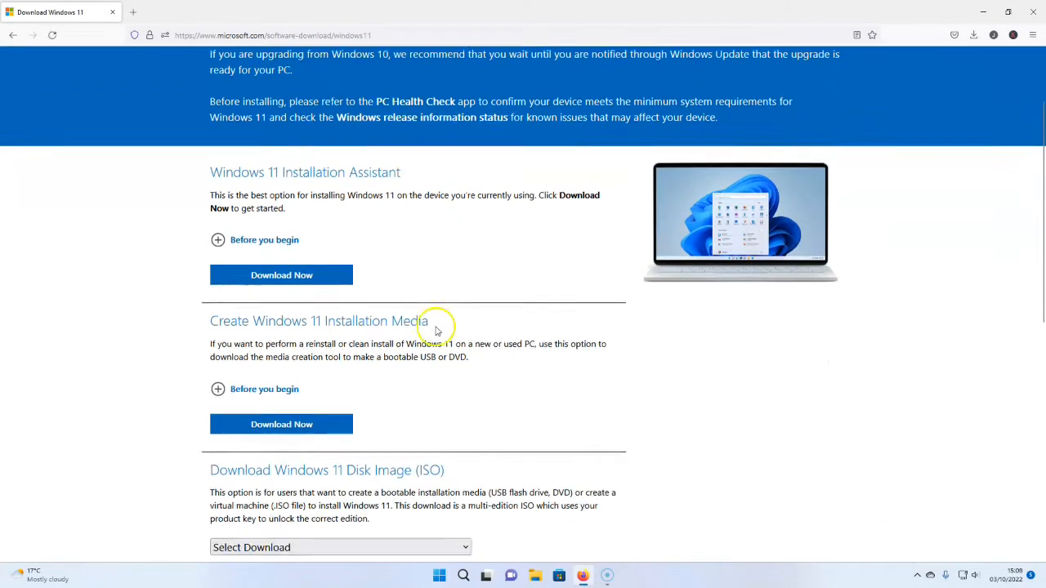
scroll("down", 3)
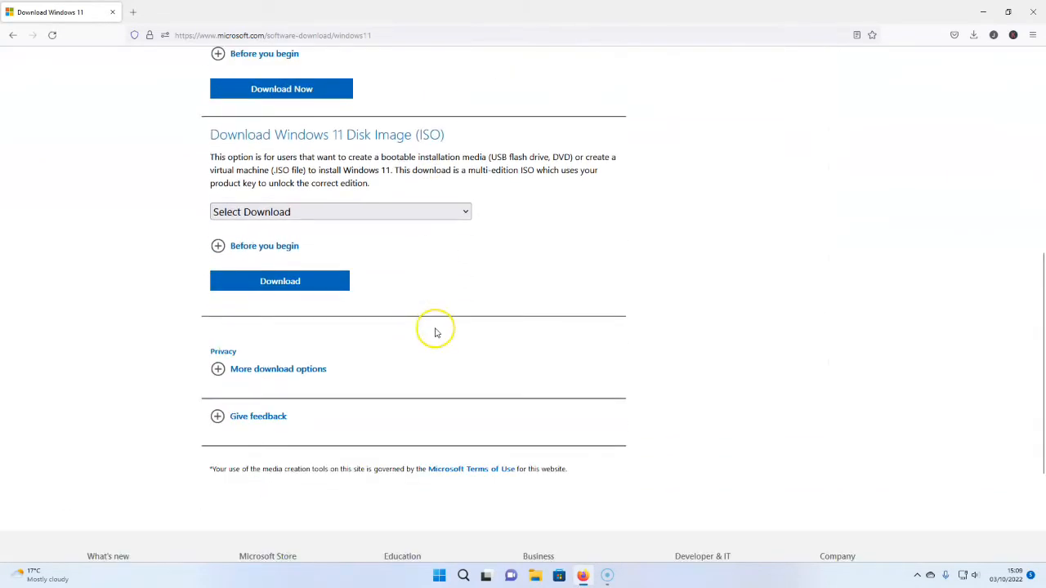
scroll("up", 3)
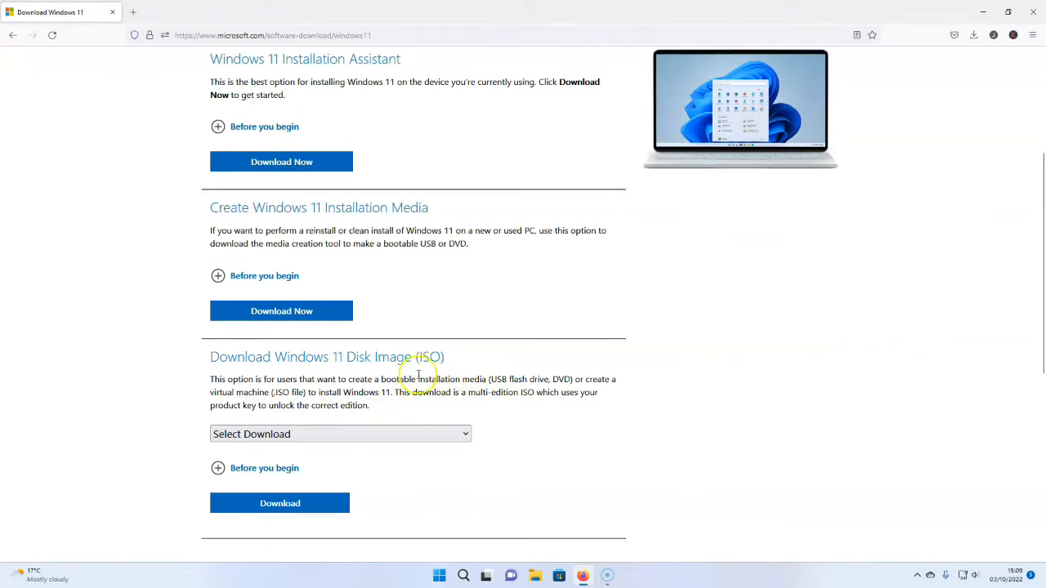
mouse_move(195, 360)
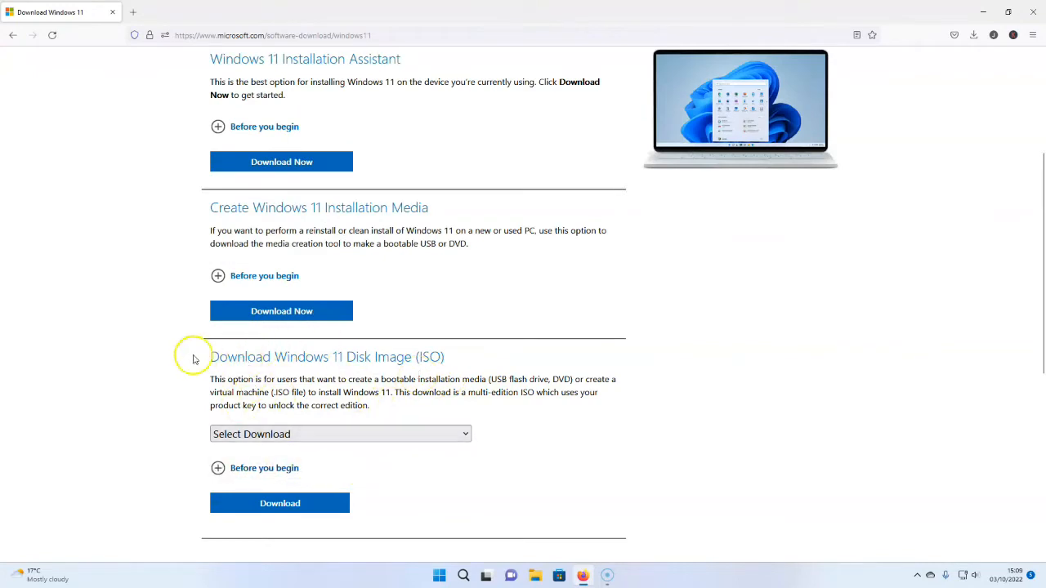
mouse_move(170, 384)
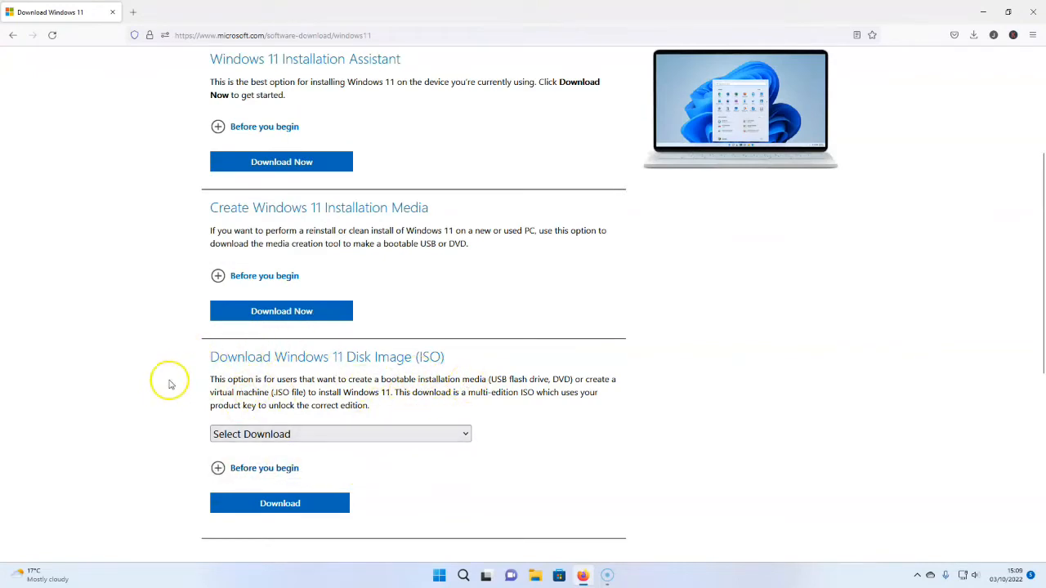
mouse_move(504, 412)
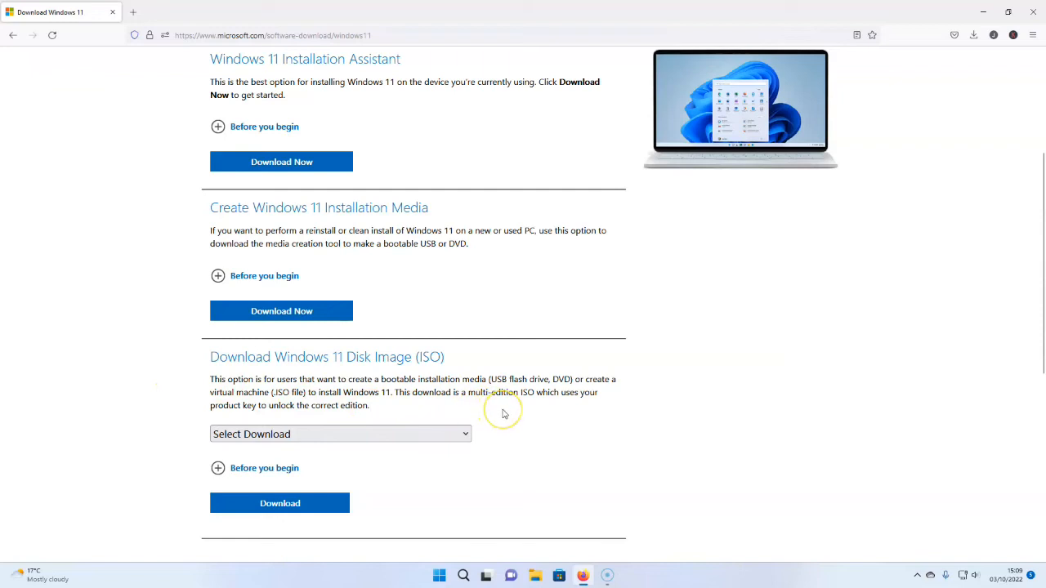
mouse_move(504, 412)
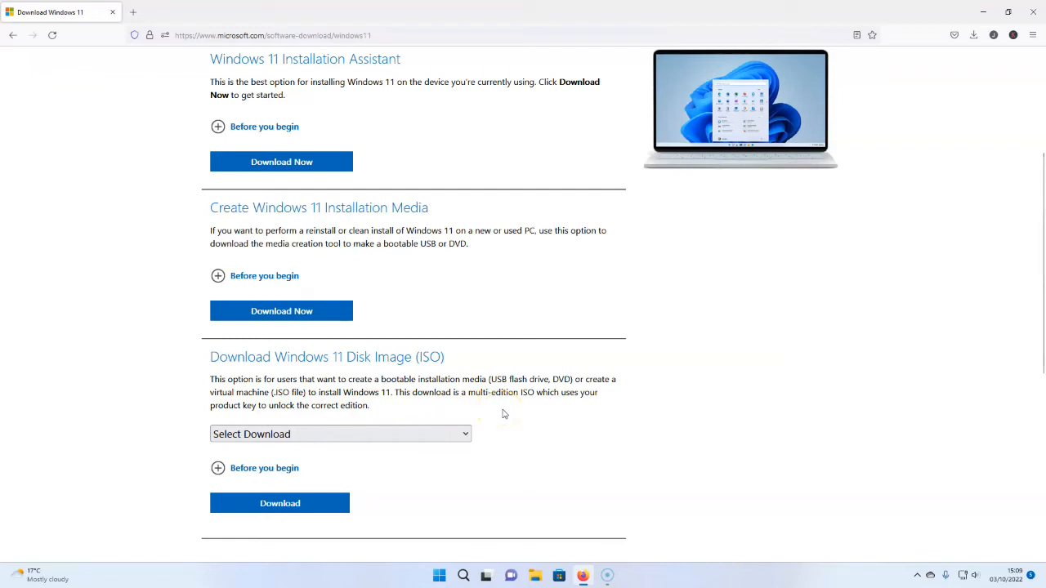
mouse_move(363, 216)
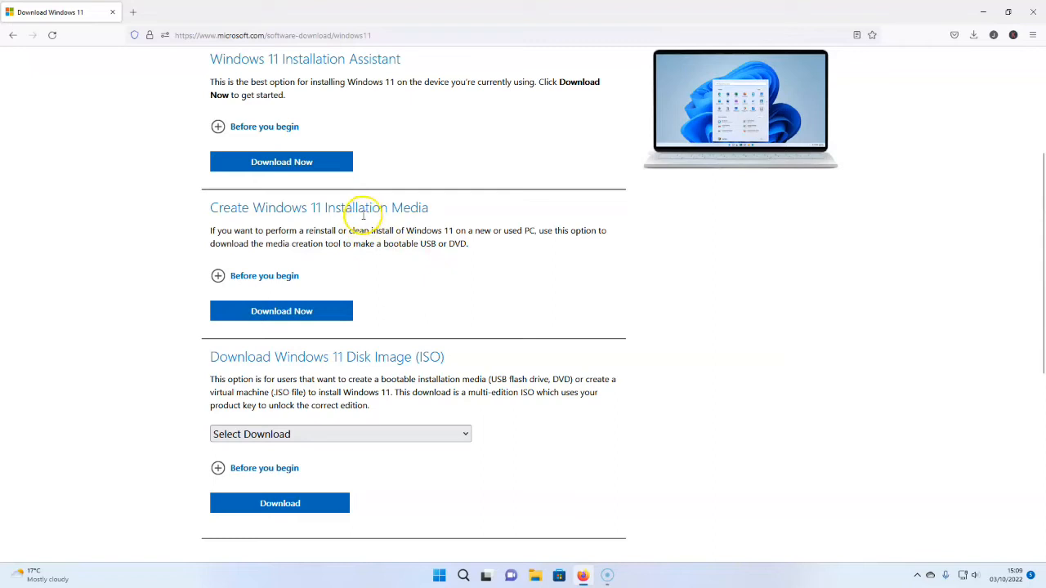
mouse_move(310, 203)
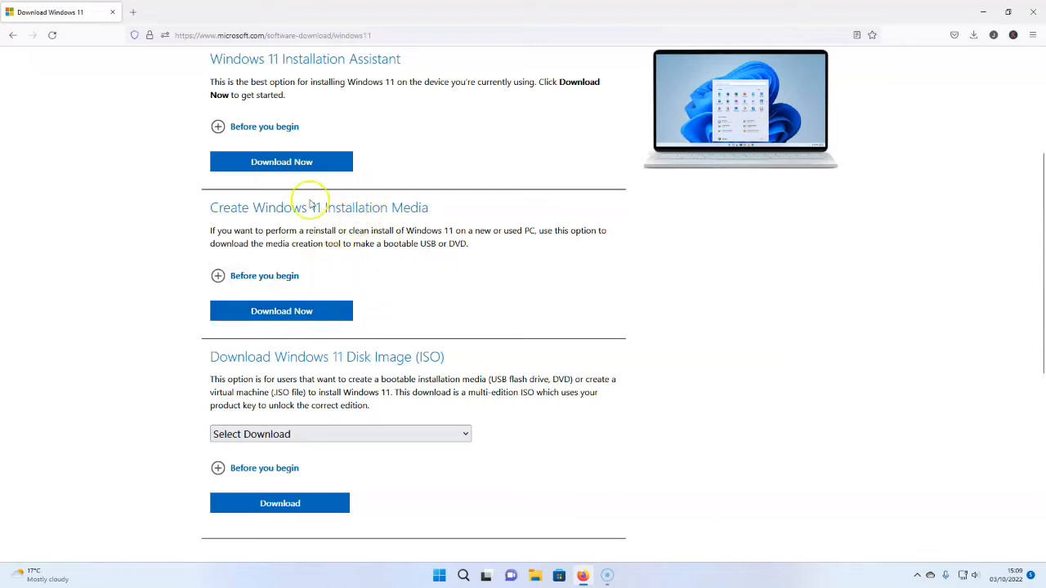
mouse_move(309, 206)
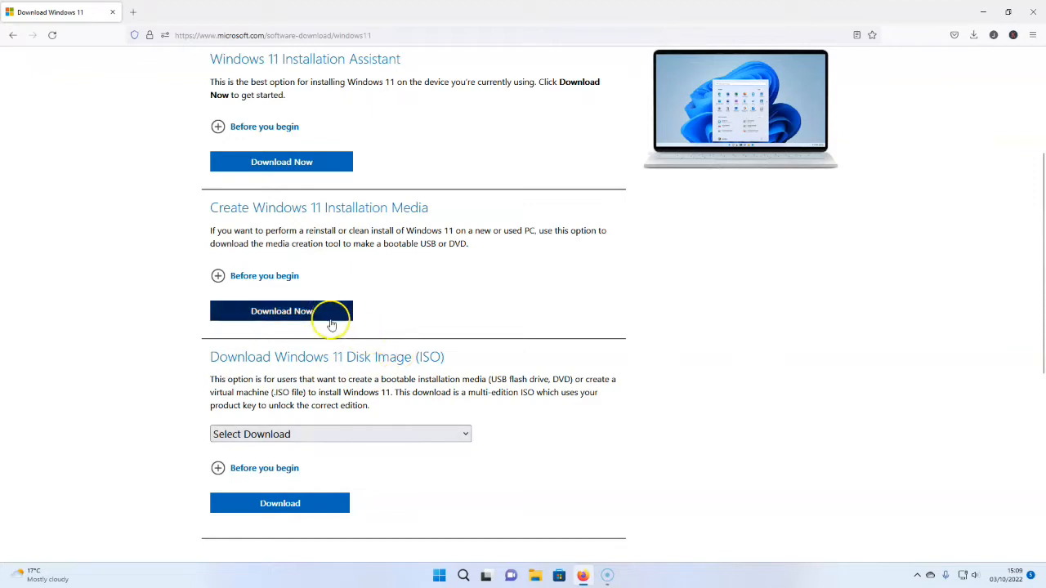
mouse_move(319, 318)
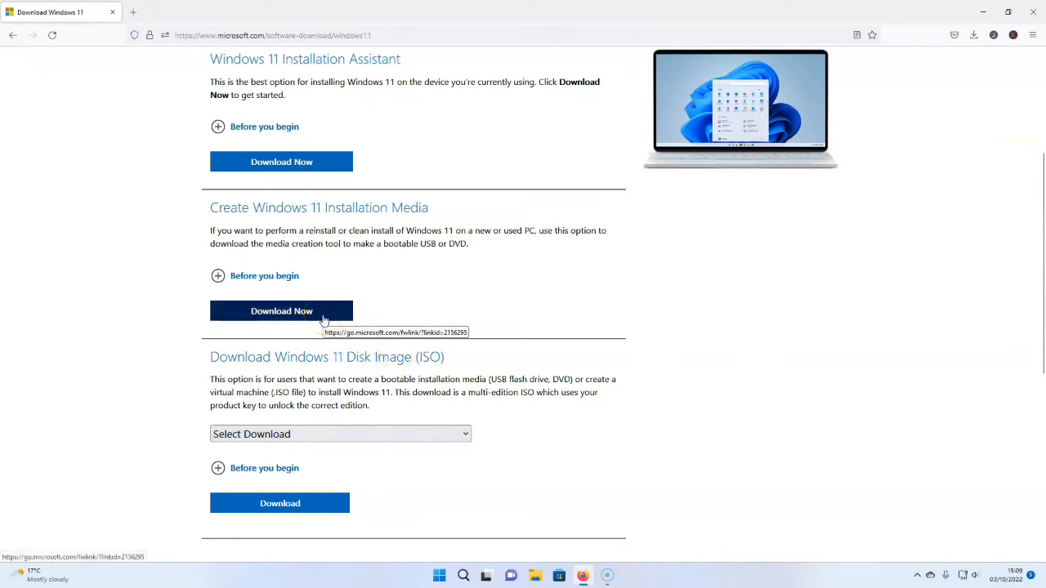
Step: Download and run the Media Creation Tool, accepting its licence terms to reach language and edition
left_click(281, 310)
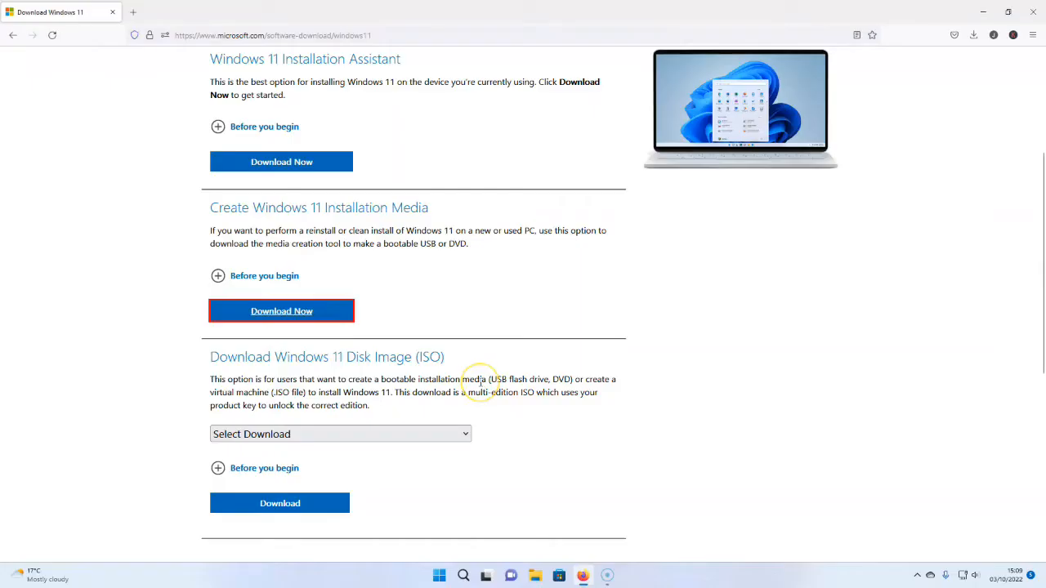
left_click(281, 311)
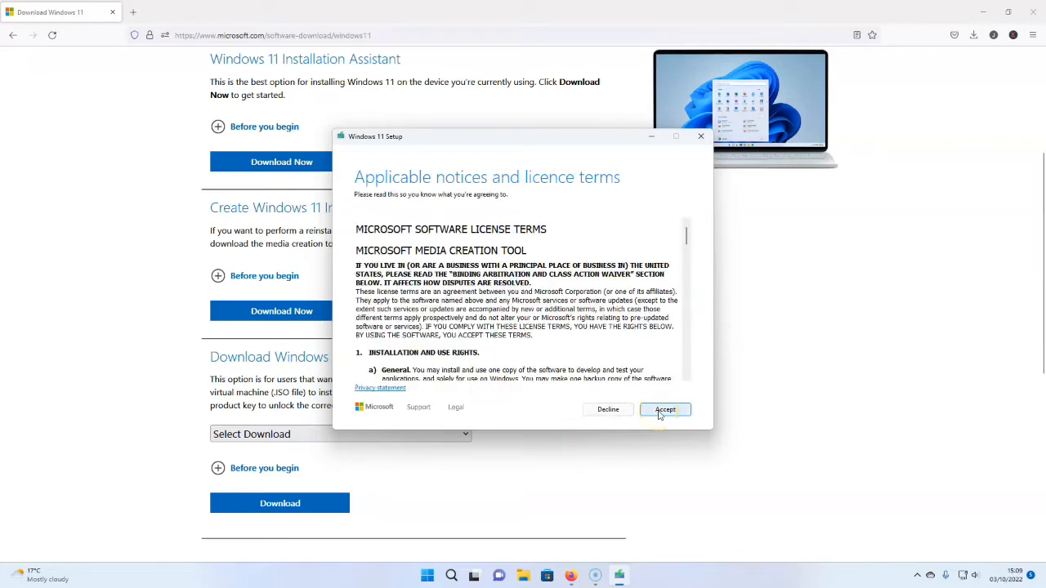
left_click(665, 409)
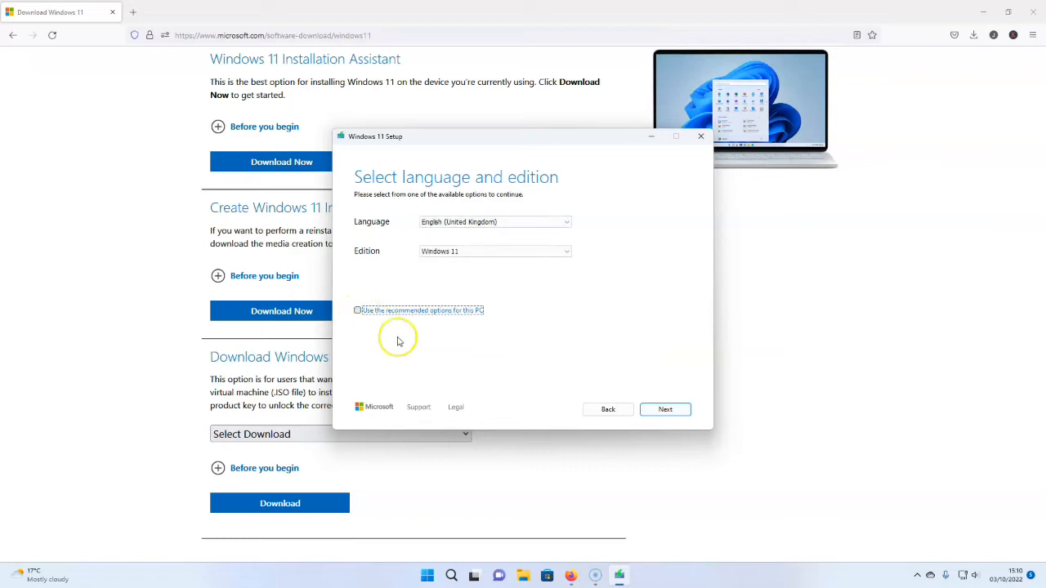
mouse_move(461, 215)
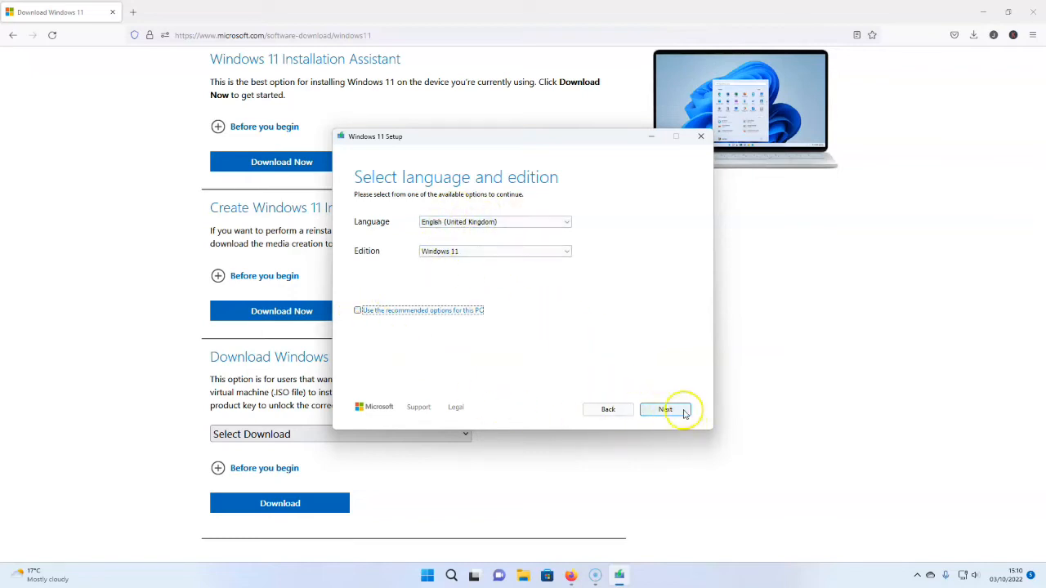
mouse_move(448, 223)
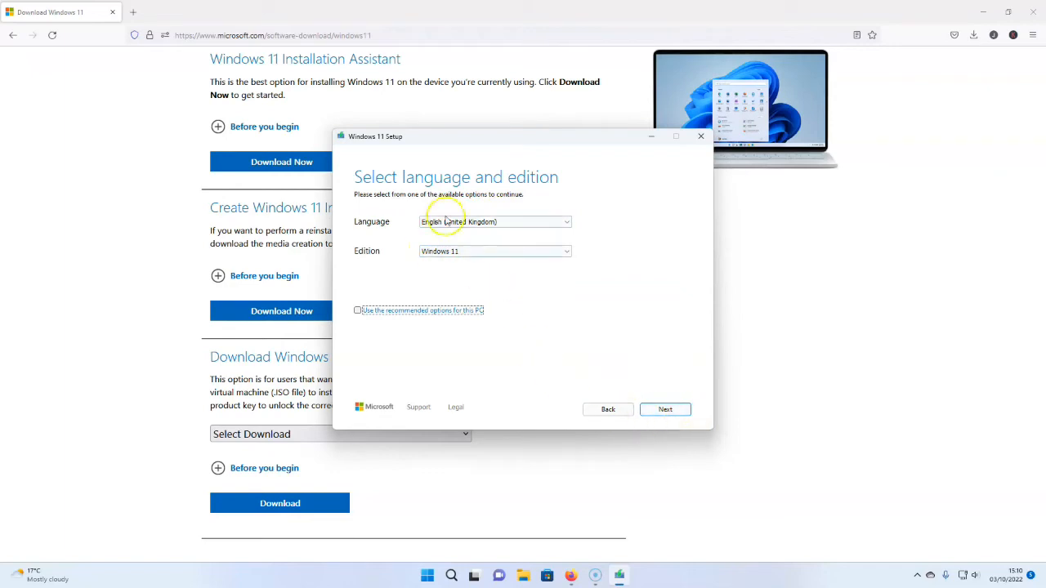
mouse_move(665, 409)
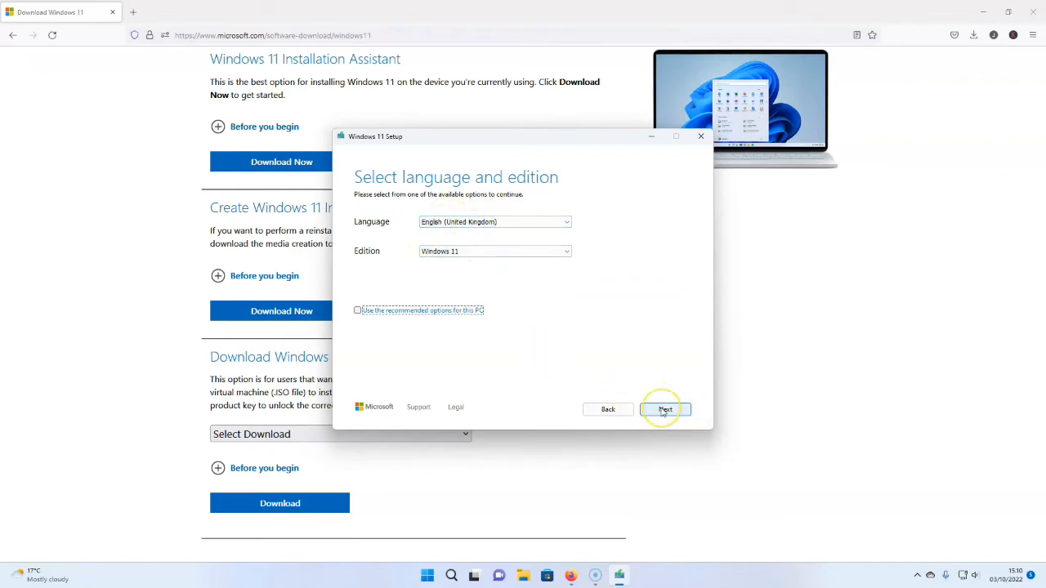
Step: Keep English (UK) Windows 11, choose ISO file output and pick the Desktop as save location
left_click(664, 408)
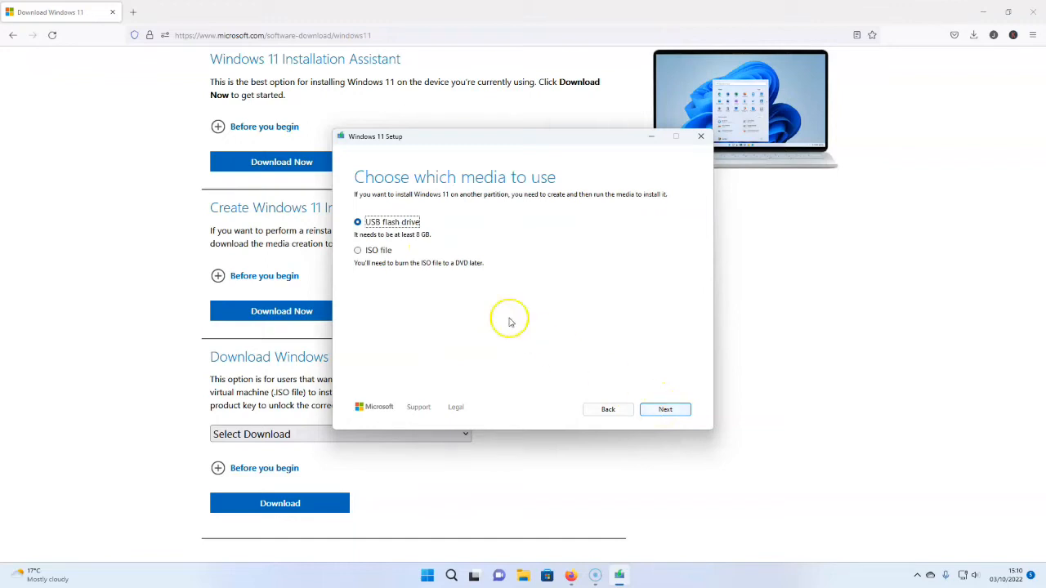
left_click(356, 250)
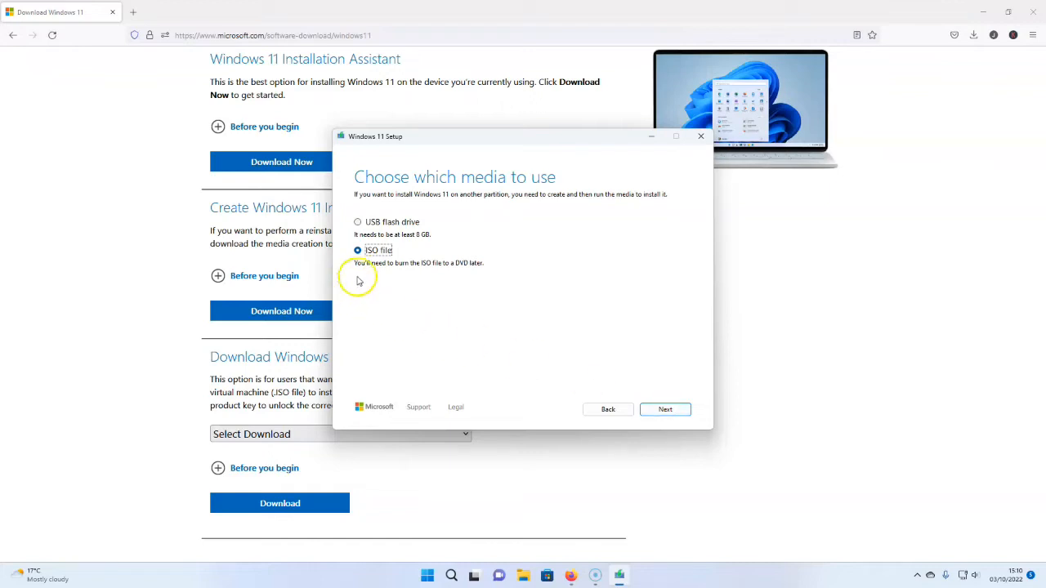
left_click(666, 408)
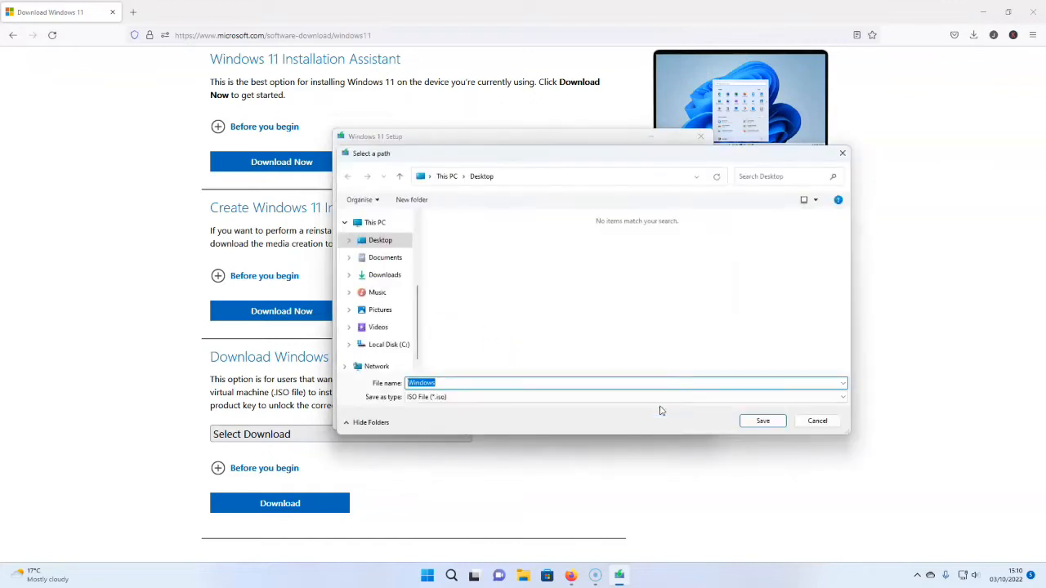
left_click(379, 240)
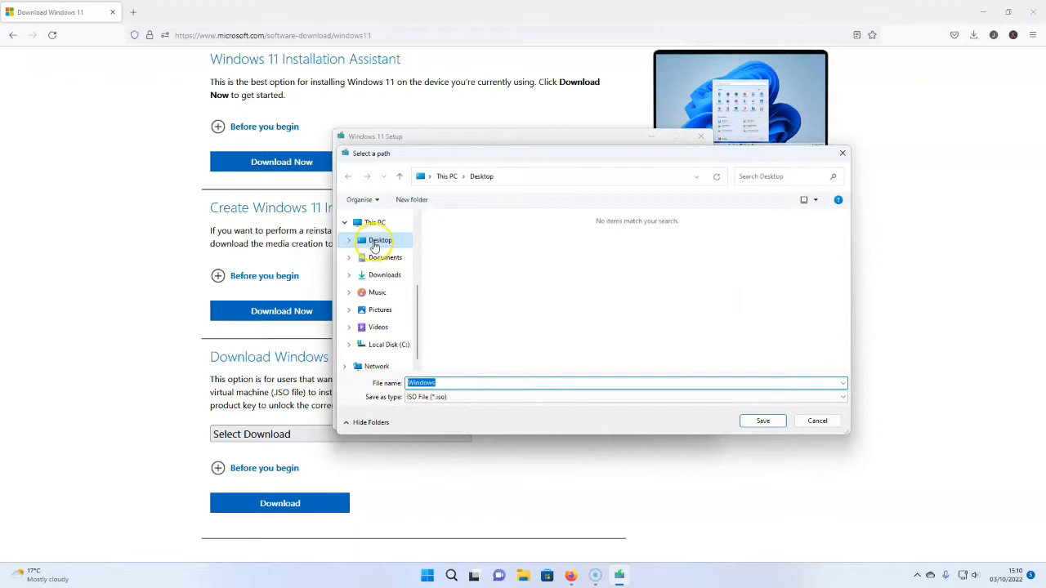
mouse_move(405, 222)
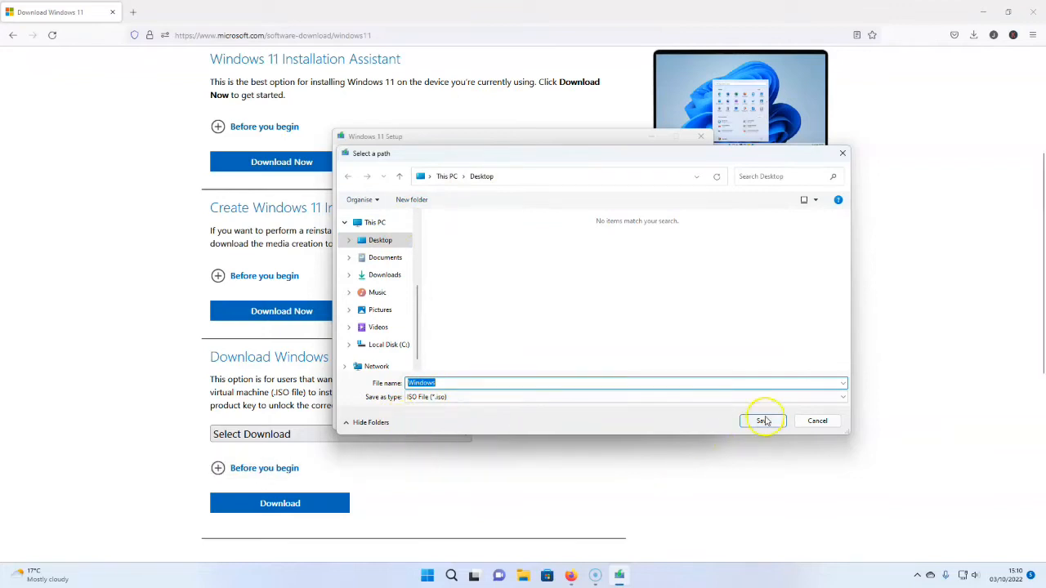
mouse_move(767, 425)
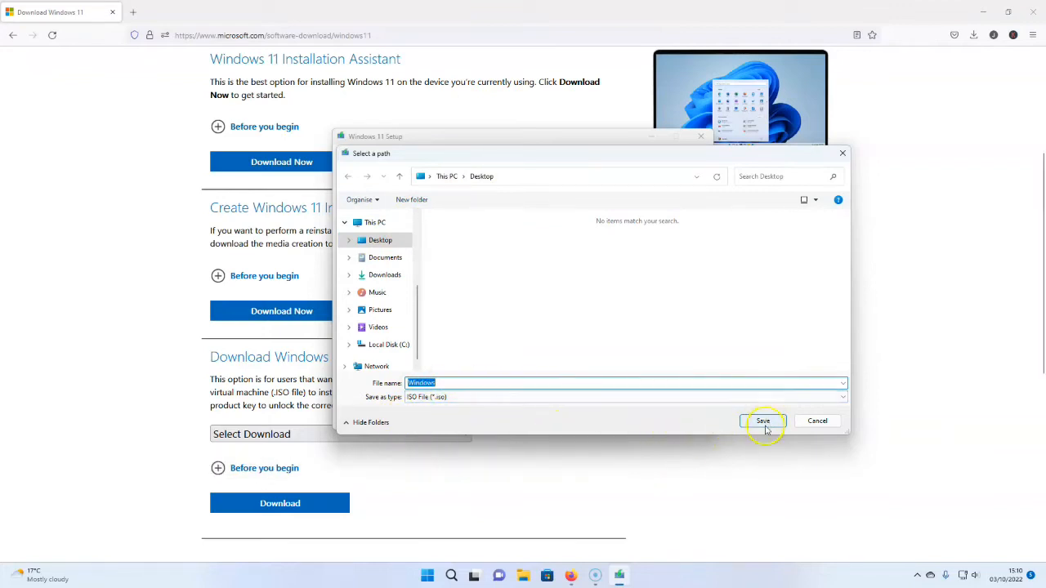
left_click(762, 420)
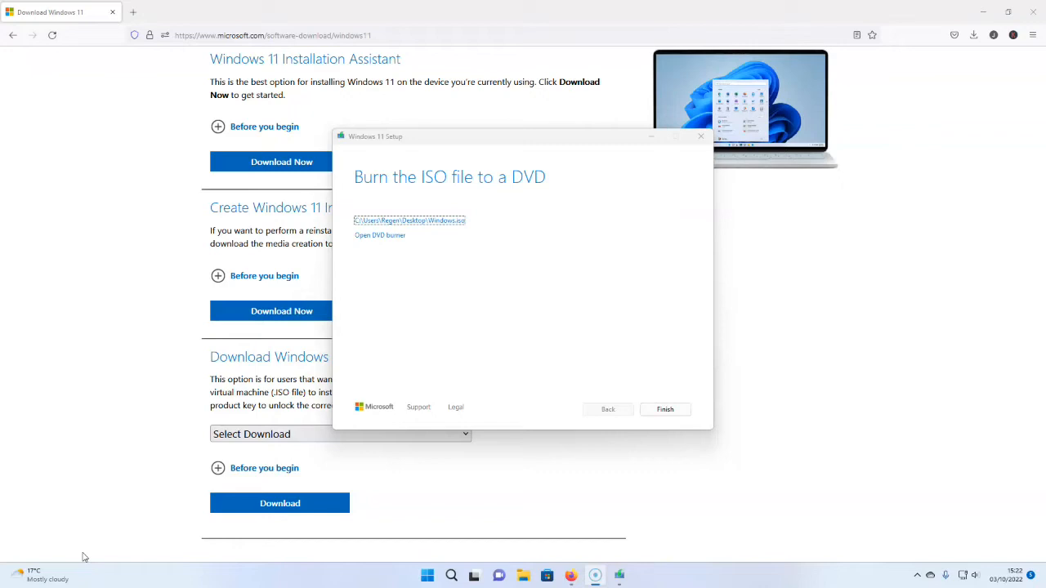
mouse_move(325, 188)
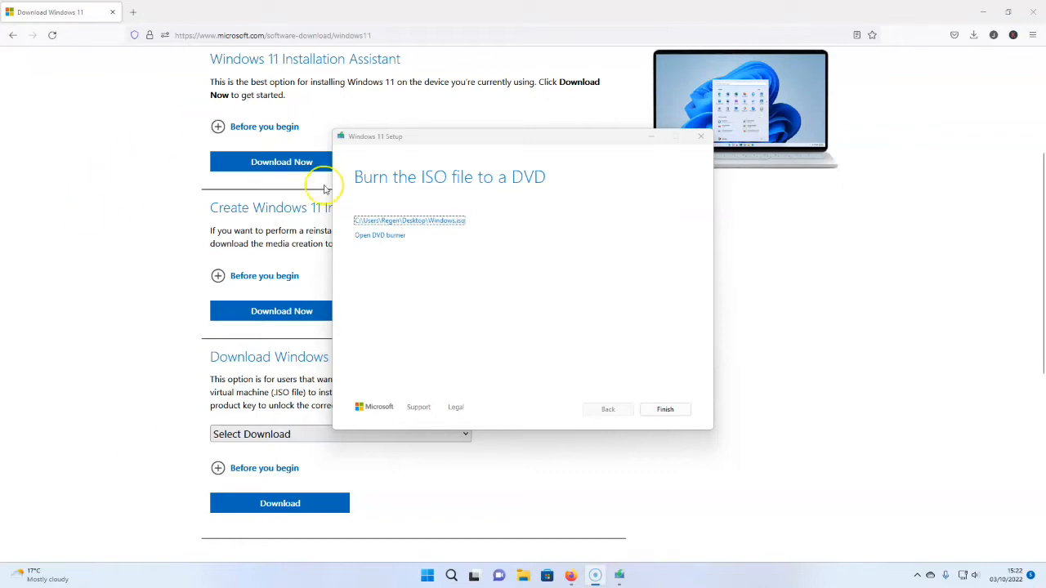
mouse_move(402, 162)
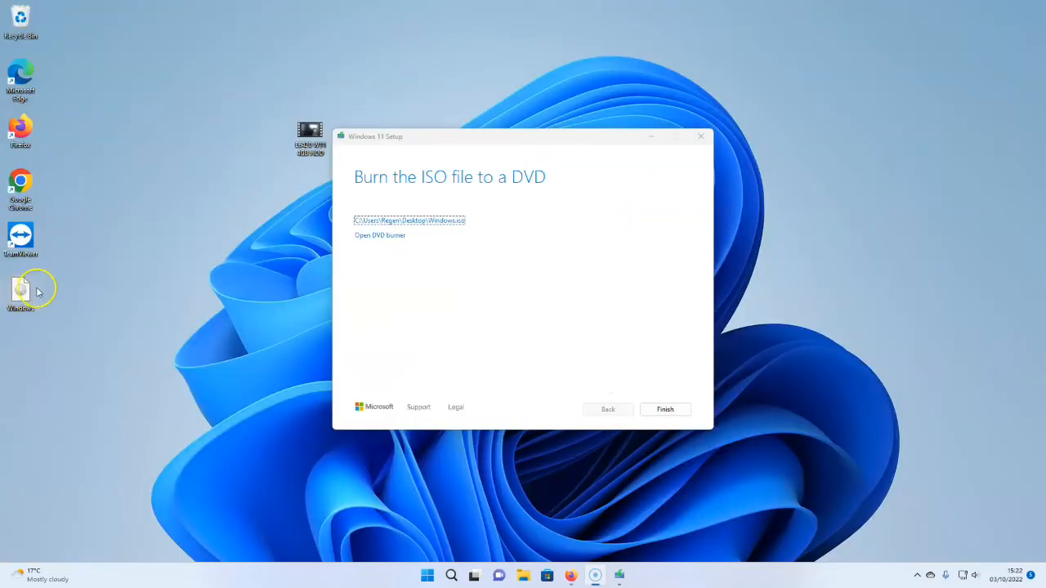
Step: Check Windows.iso's properties show a 4.20 GB disc image file, then dismiss them
right_click(20, 294)
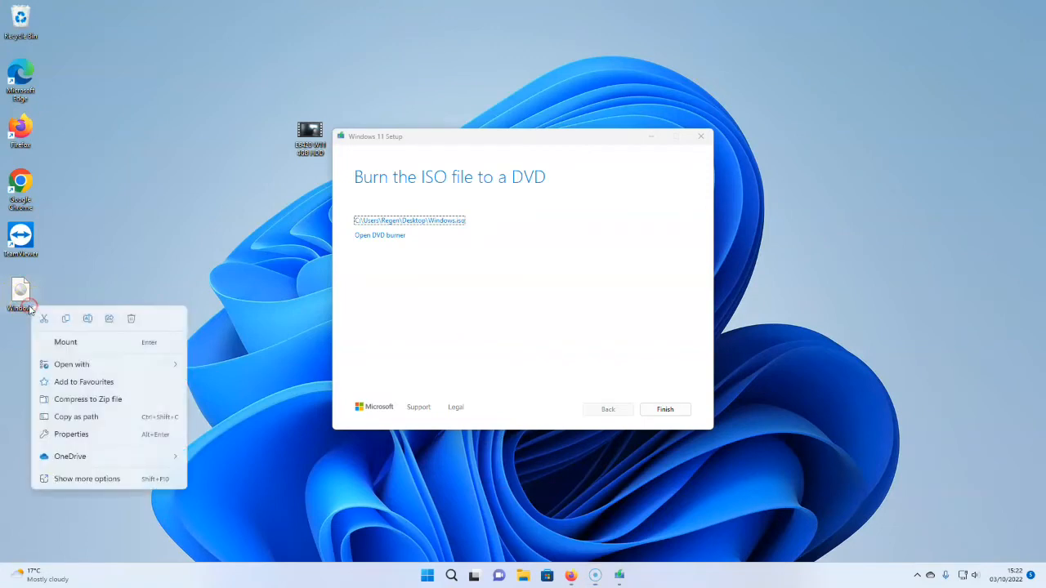
left_click(101, 433)
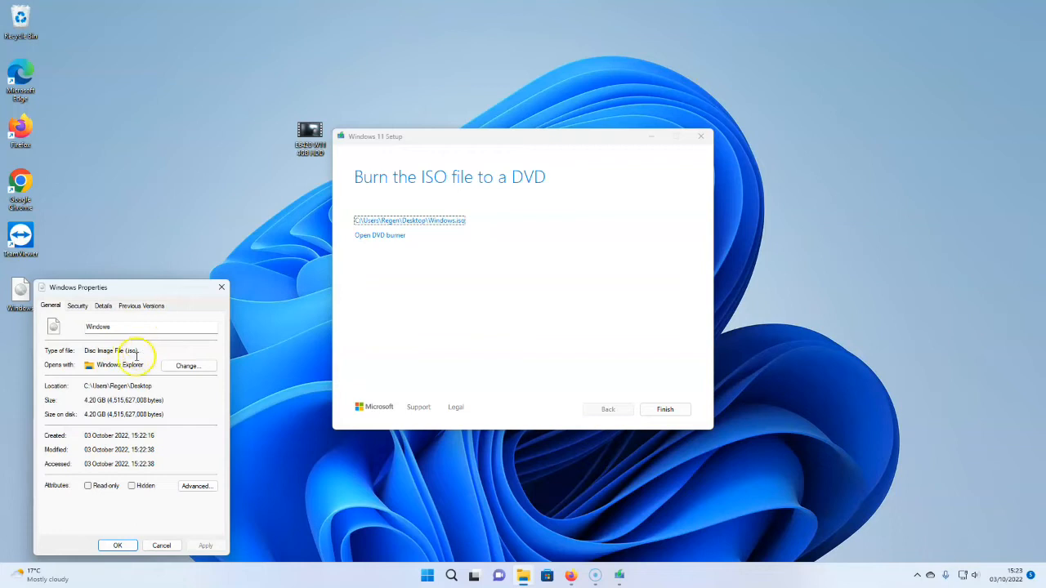
mouse_move(141, 350)
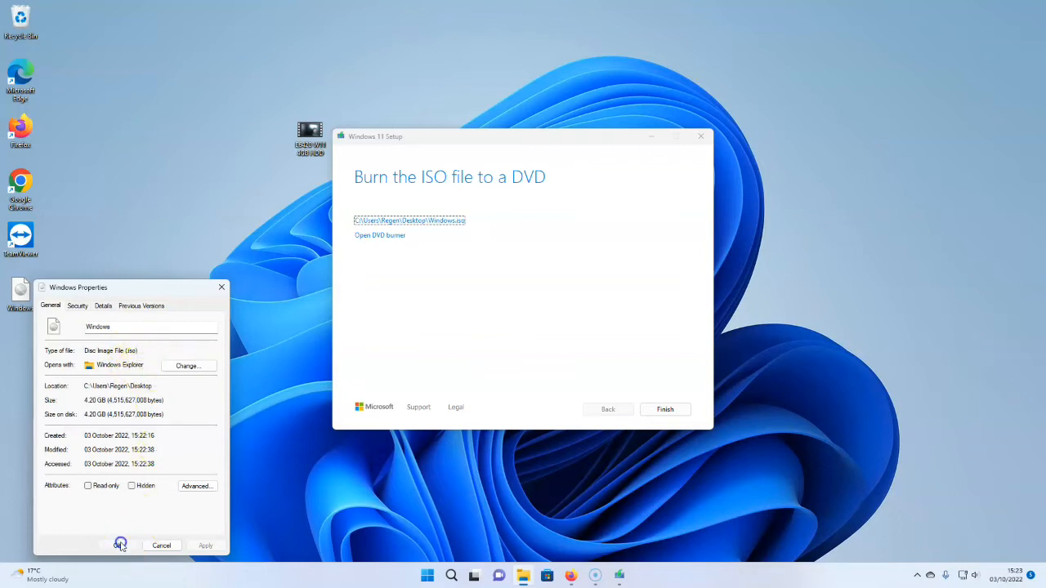
left_click(119, 546)
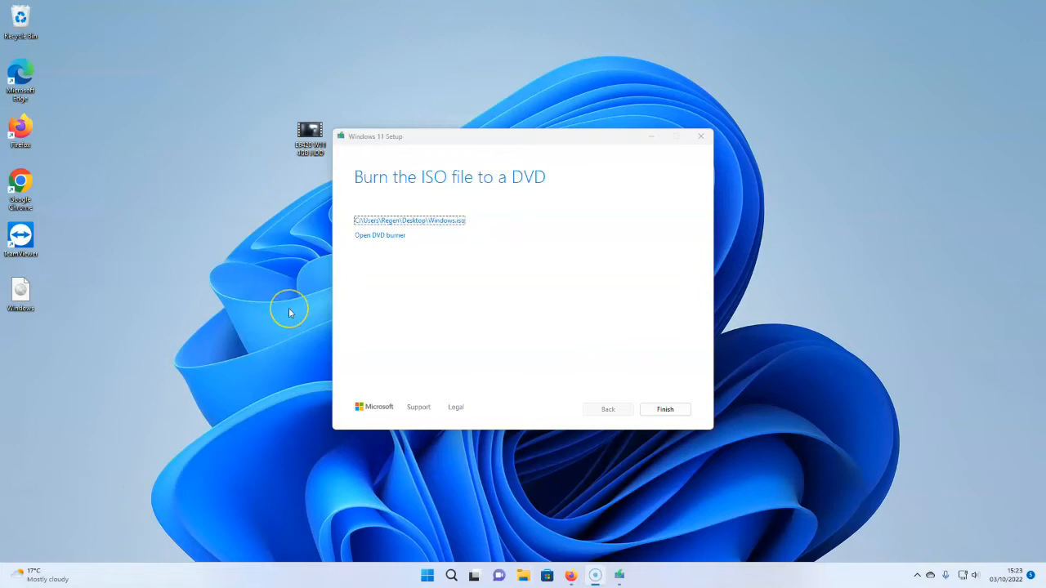
mouse_move(289, 314)
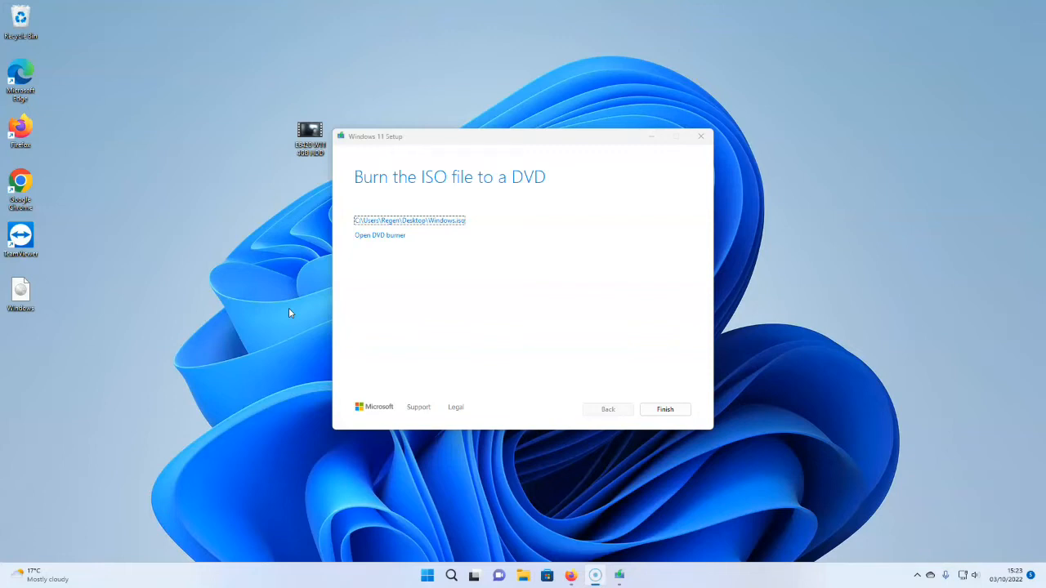
mouse_move(18, 451)
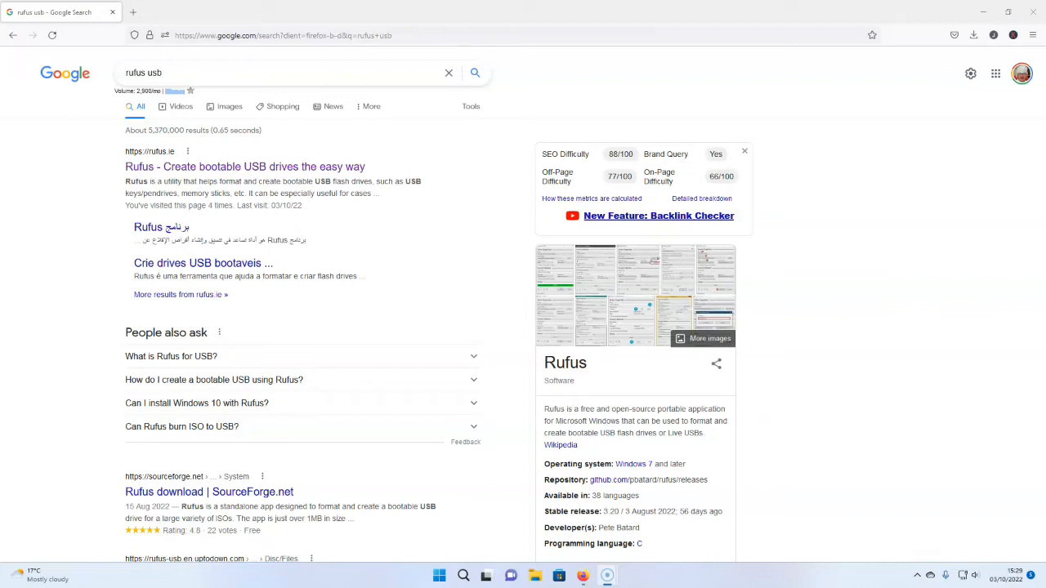
mouse_move(53, 482)
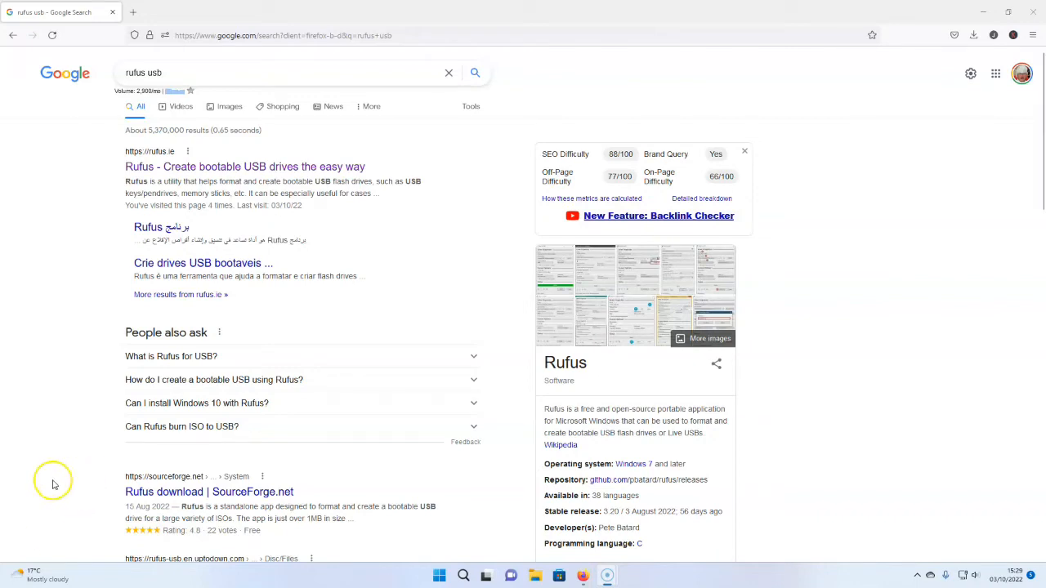
mouse_move(93, 317)
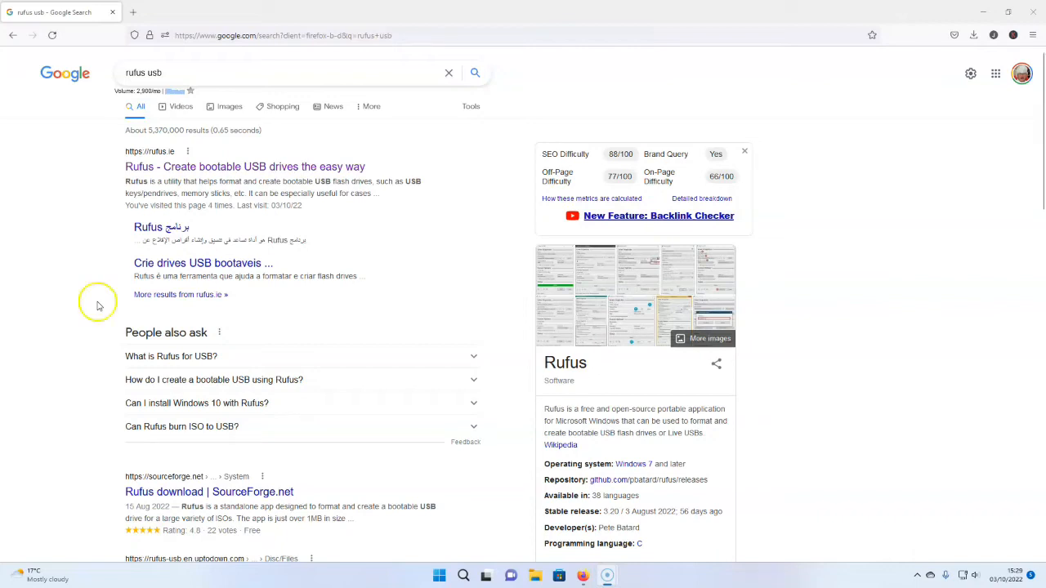
Step: Reach the rufus.ie Download section listing Rufus 3.20, dismissing the pop-up advertisement
left_click(245, 167)
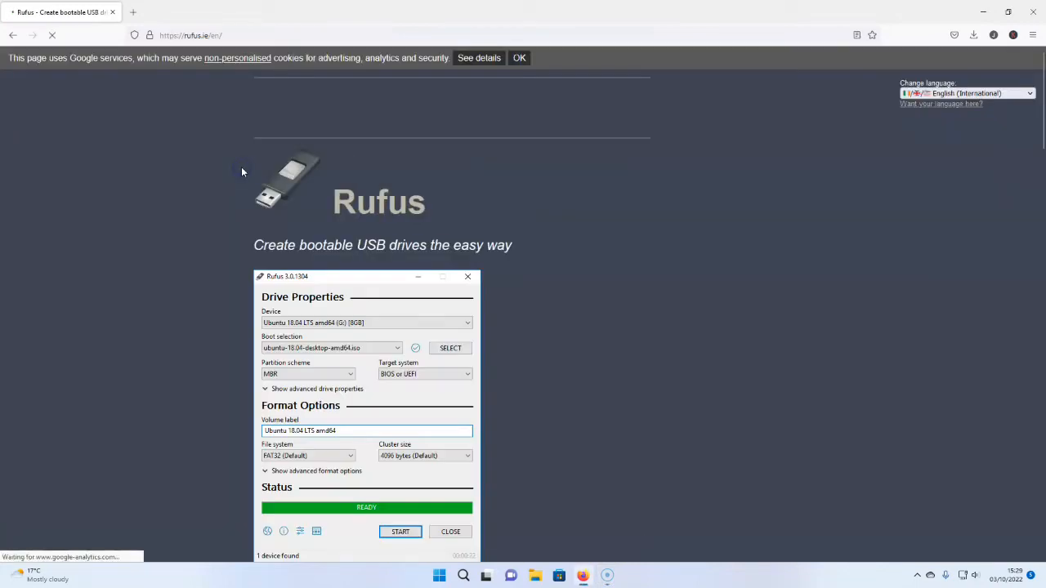
scroll("down", 3)
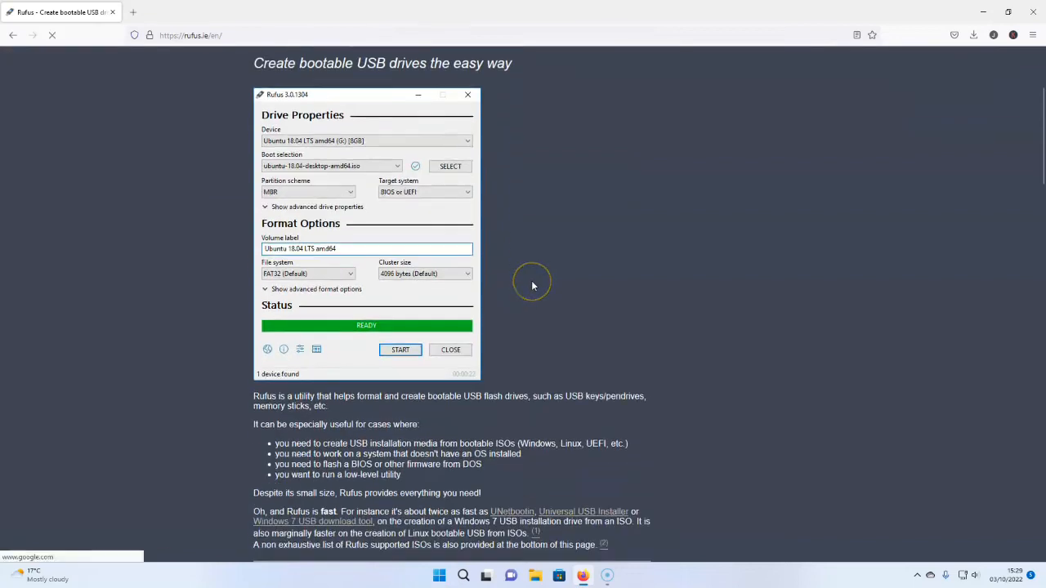
scroll("down", 3)
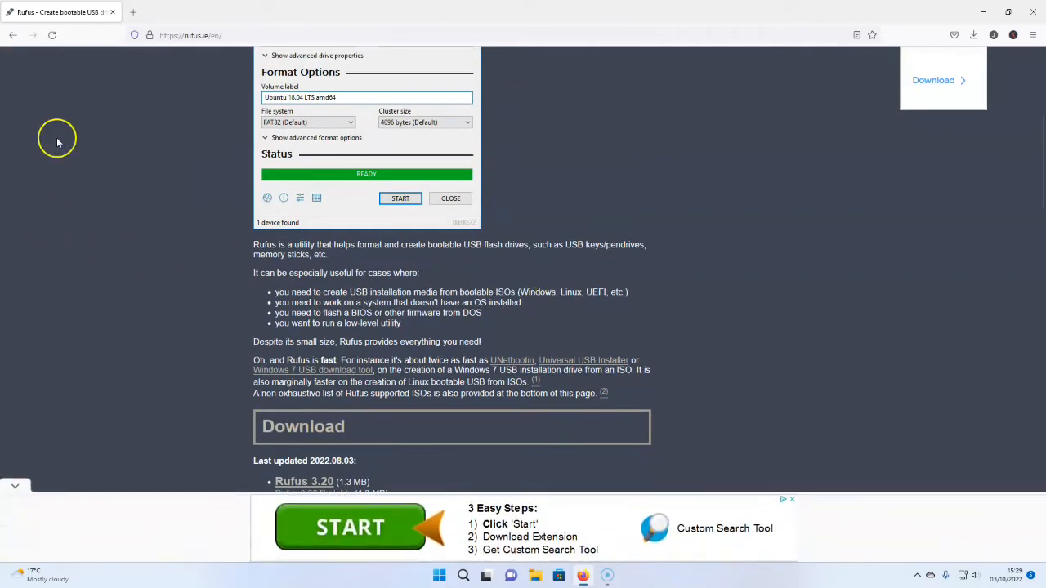
scroll("down", 3)
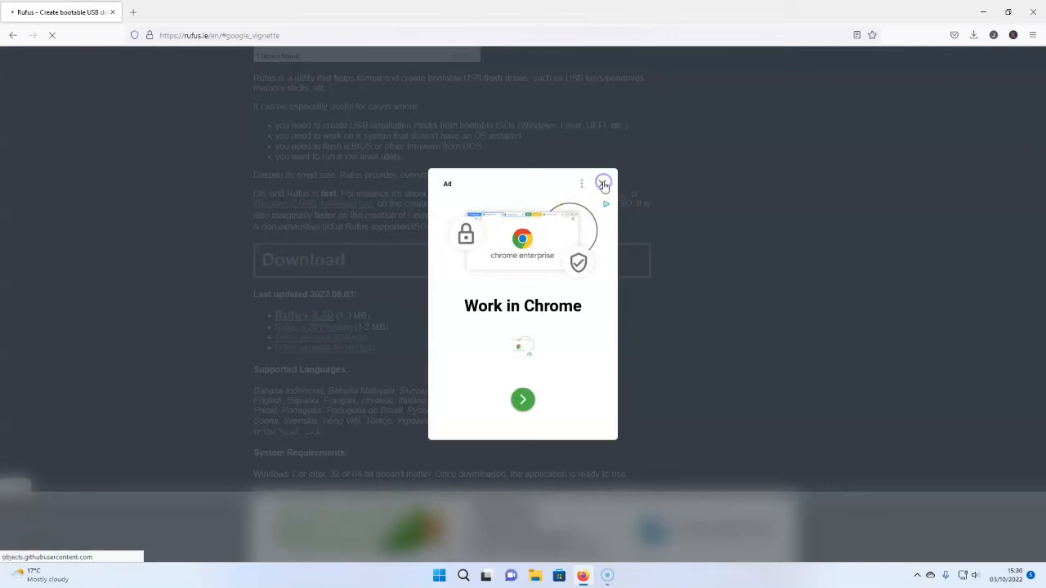
left_click(603, 183)
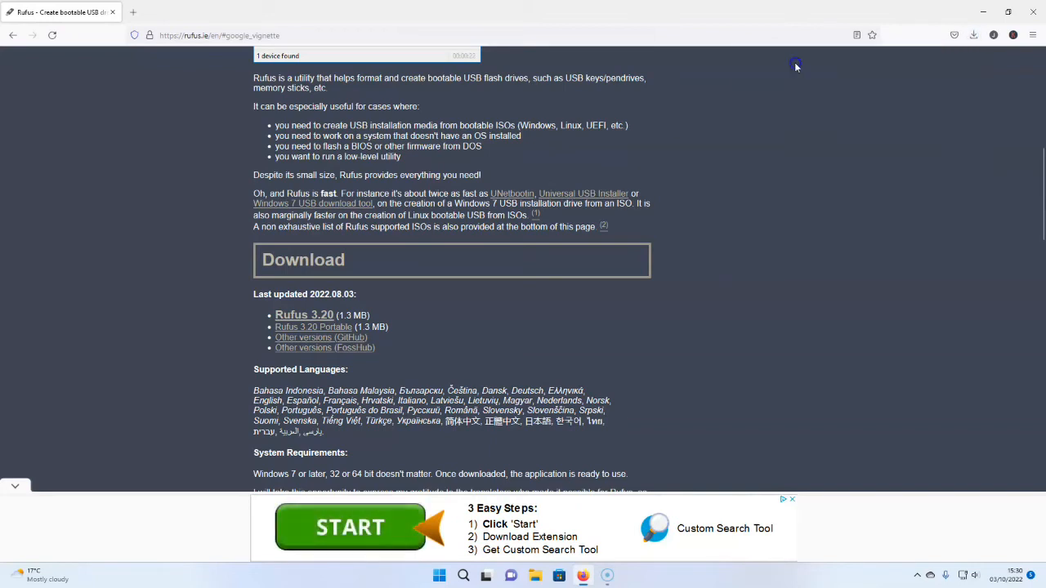
mouse_move(736, 105)
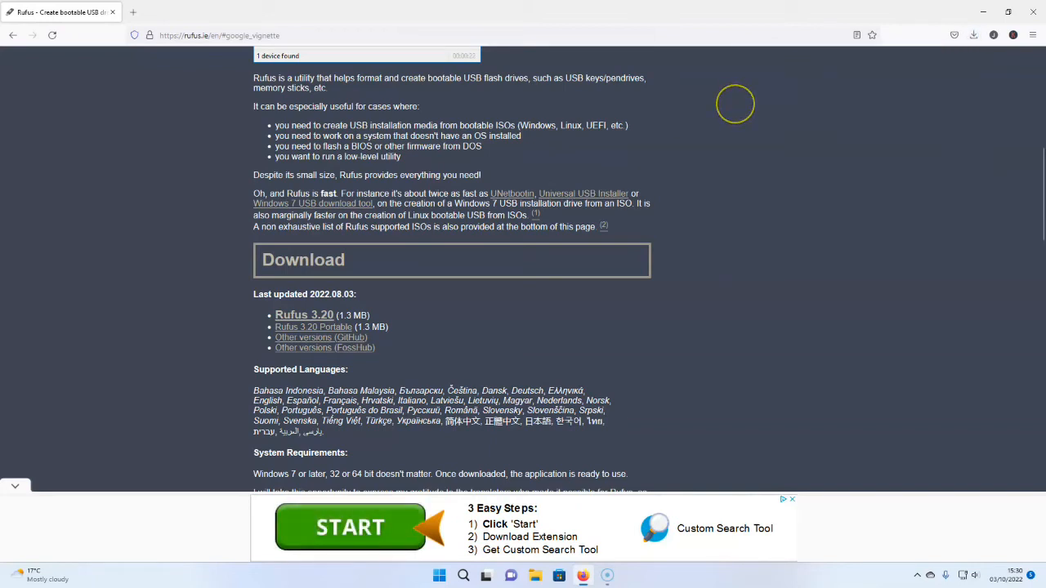
mouse_move(474, 383)
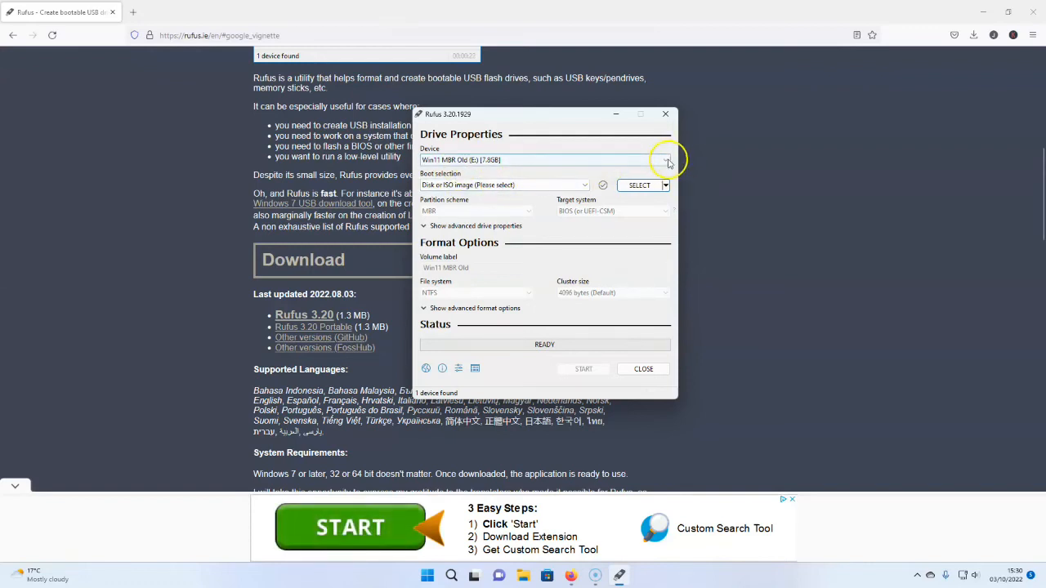
Step: Confirm the USB device and load Windows.iso from the Desktop as Rufus's boot image
left_click(665, 160)
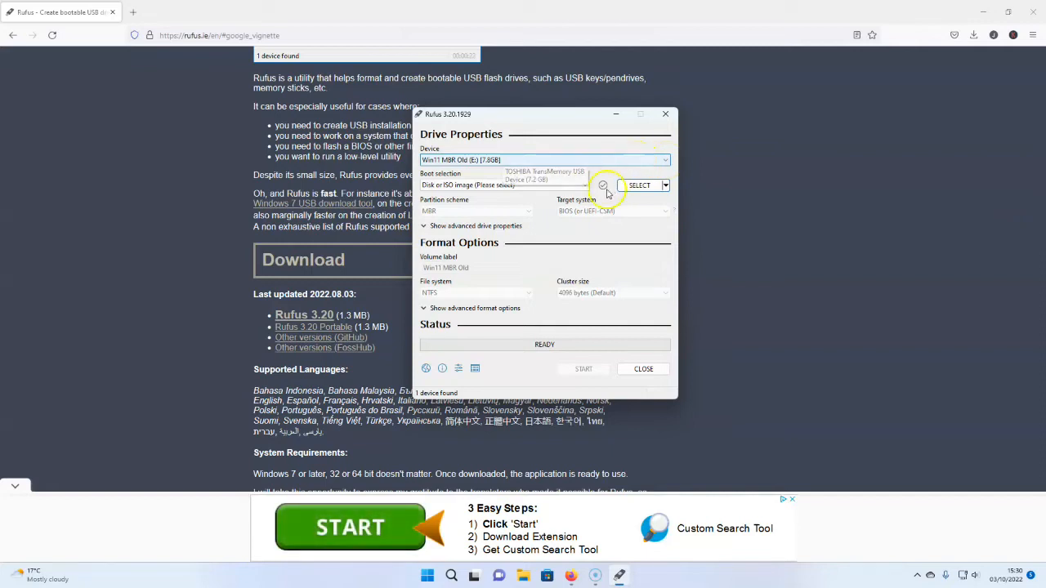
mouse_move(645, 186)
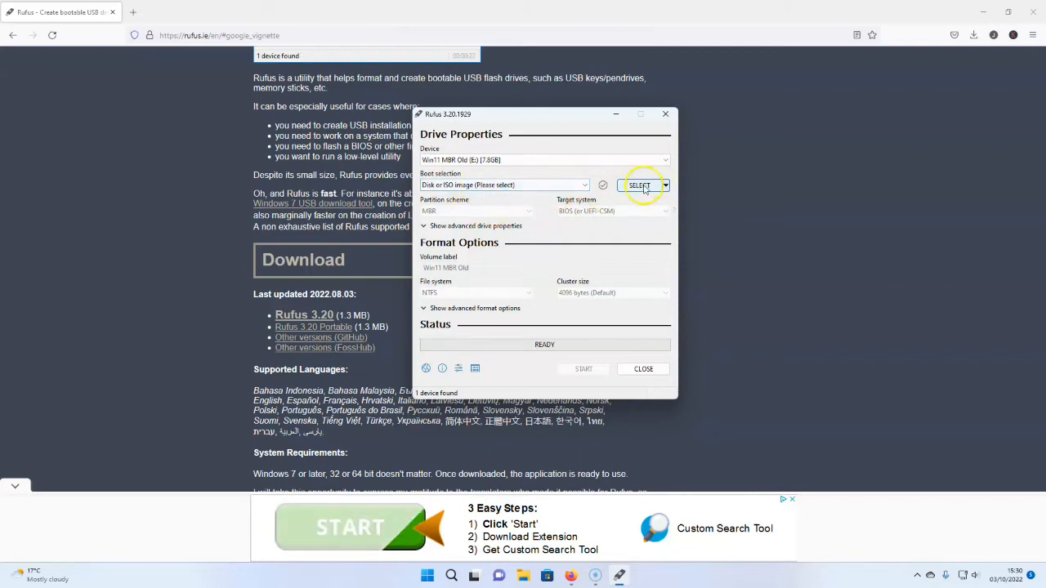
left_click(641, 185)
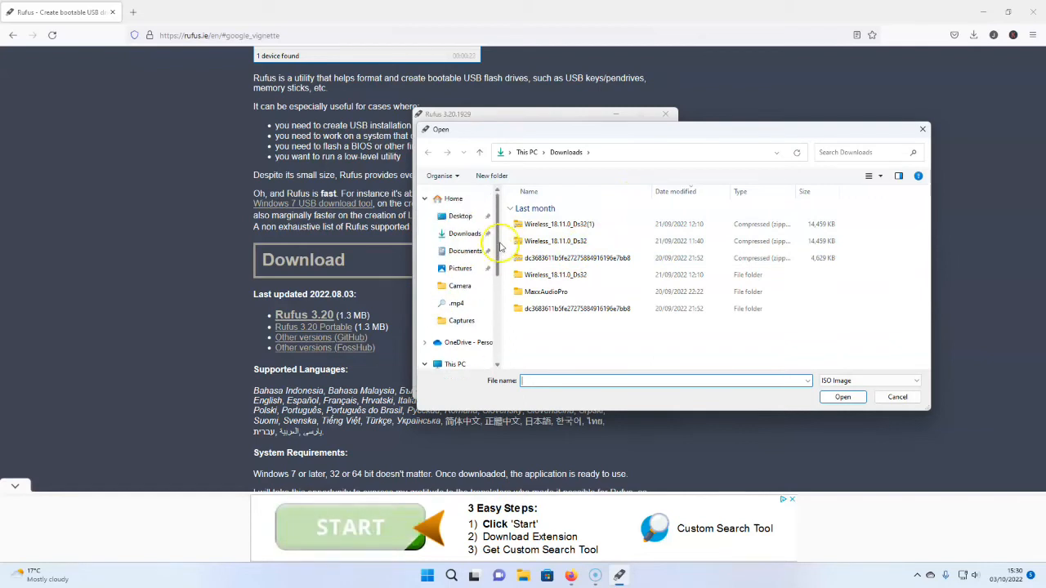
left_click(461, 215)
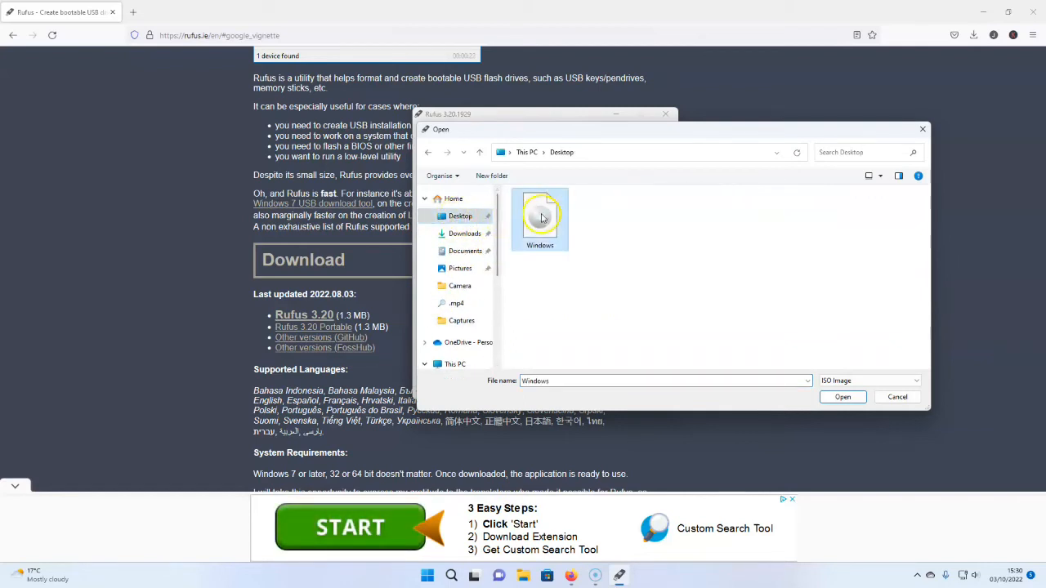
left_click(844, 397)
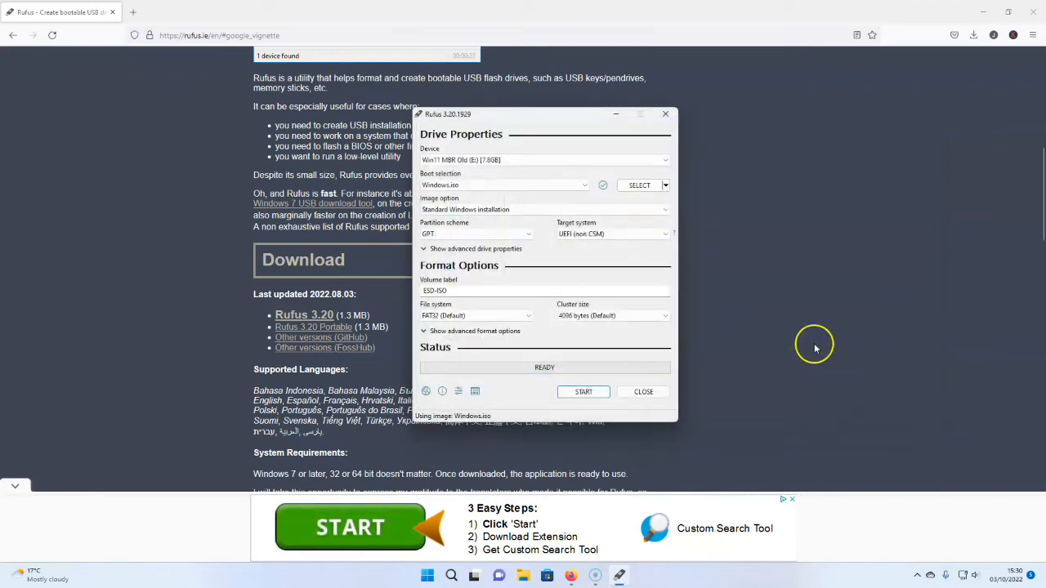
mouse_move(477, 209)
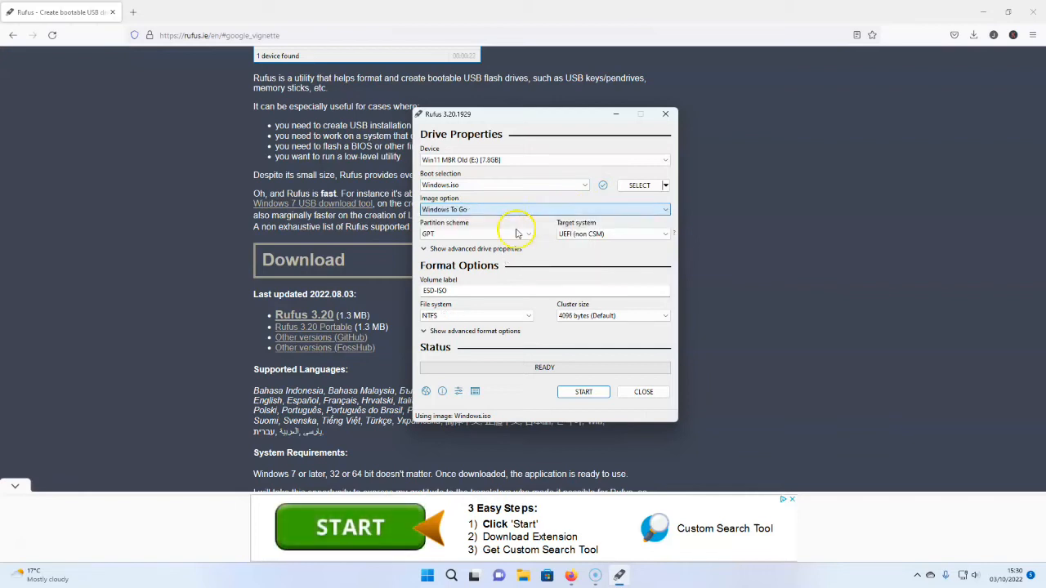
Step: Keep standard Windows installation and set partition scheme to MBR, reselecting it after it reverts to GPT
left_click(667, 209)
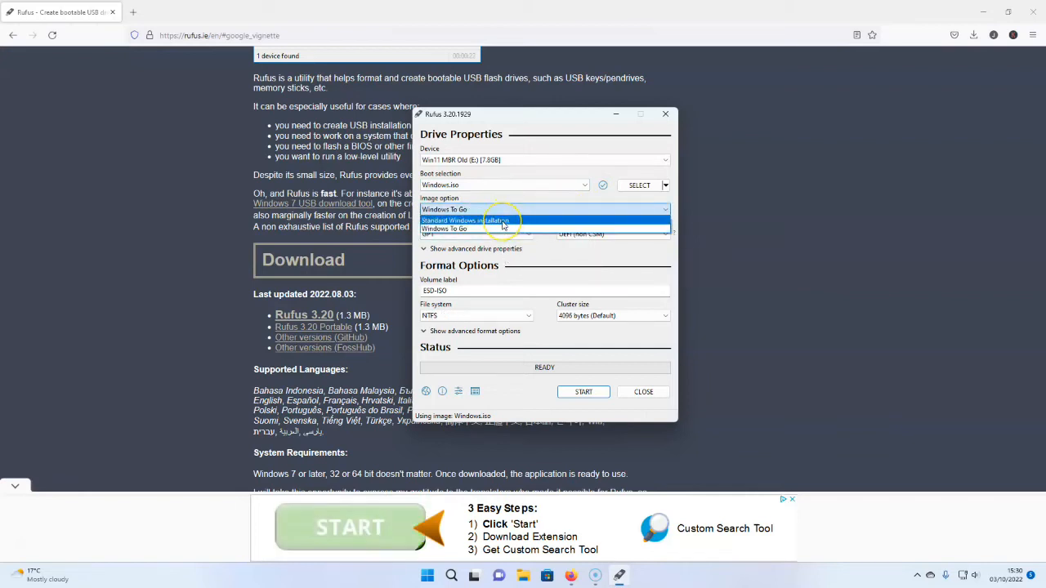
left_click(464, 221)
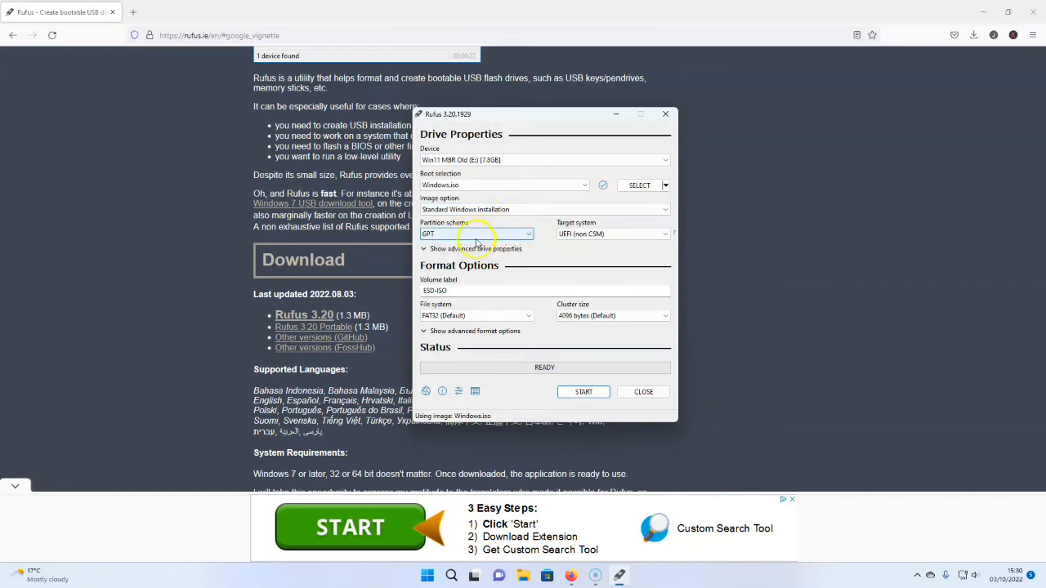
mouse_move(526, 237)
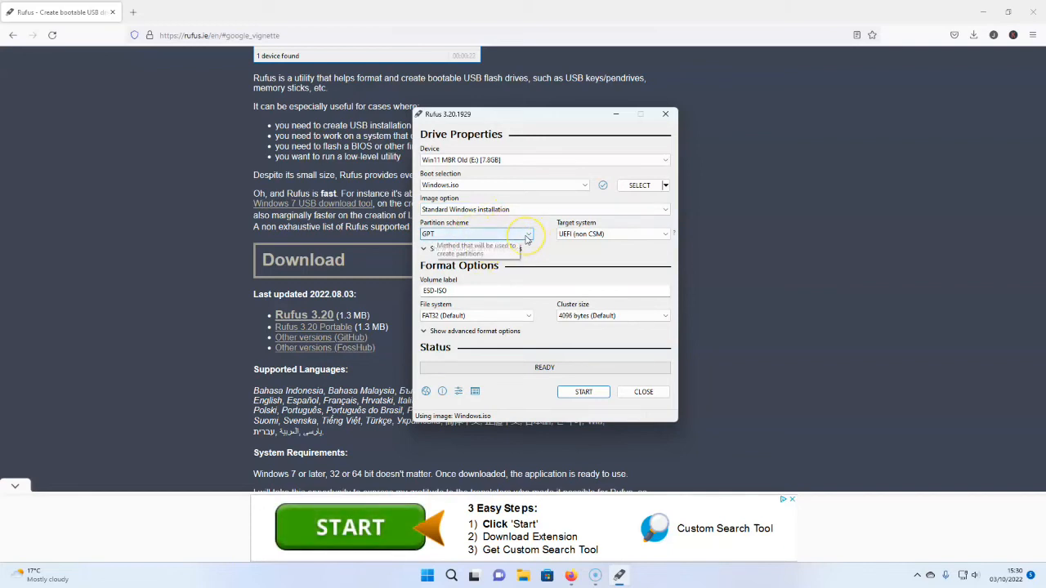
left_click(528, 234)
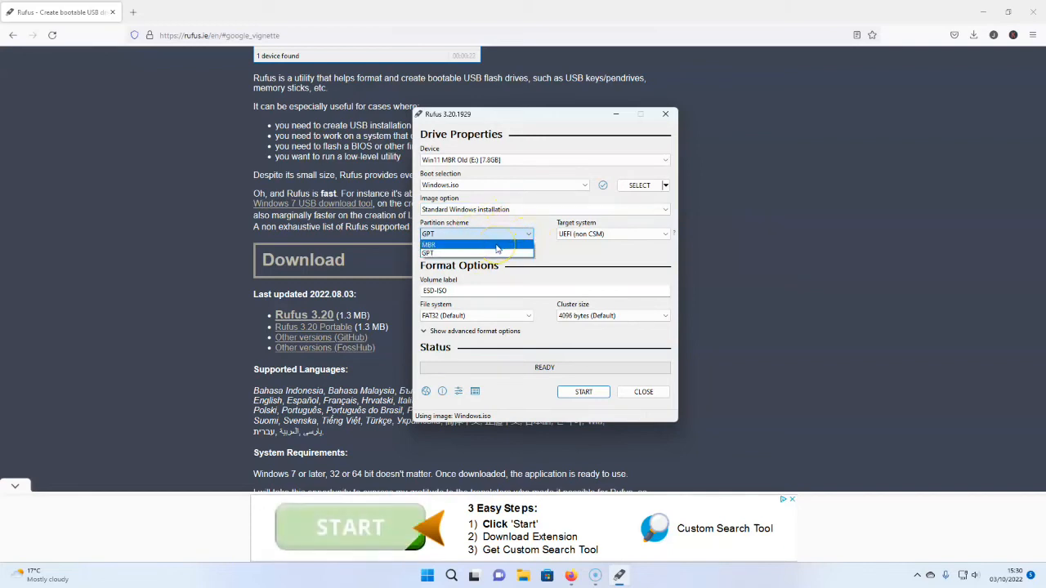
left_click(429, 245)
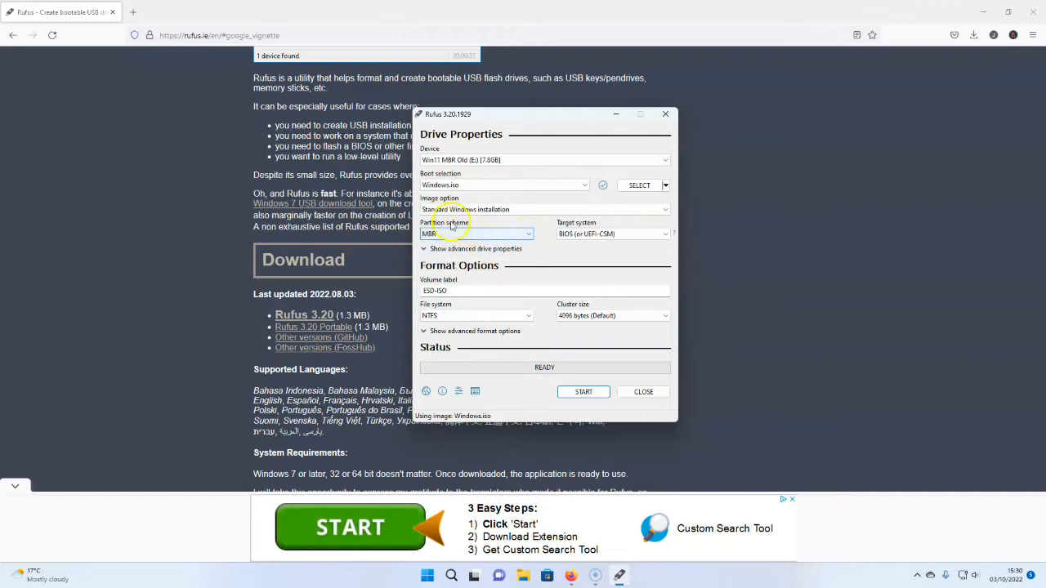
mouse_move(454, 235)
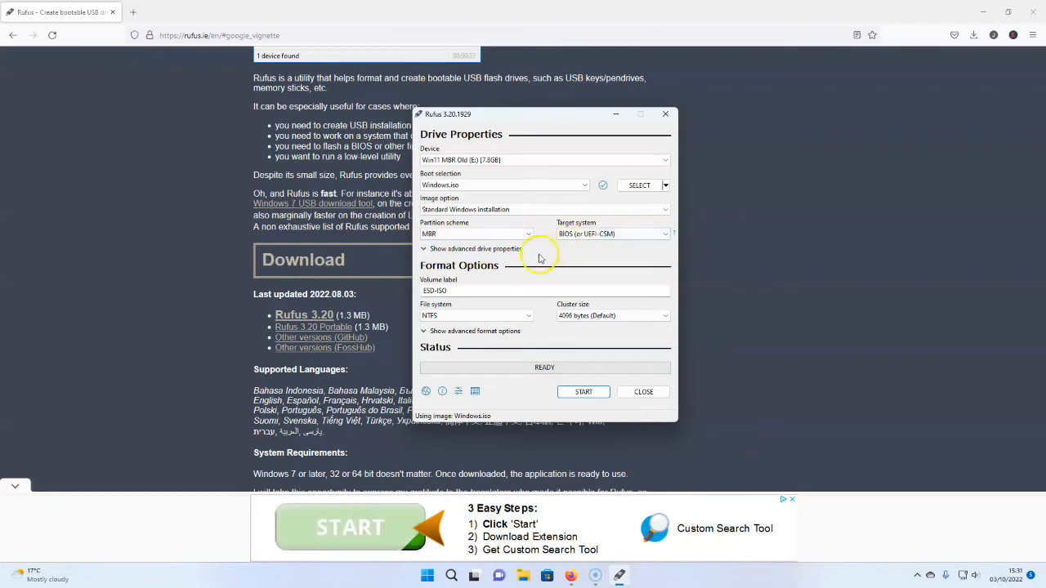
mouse_move(445, 260)
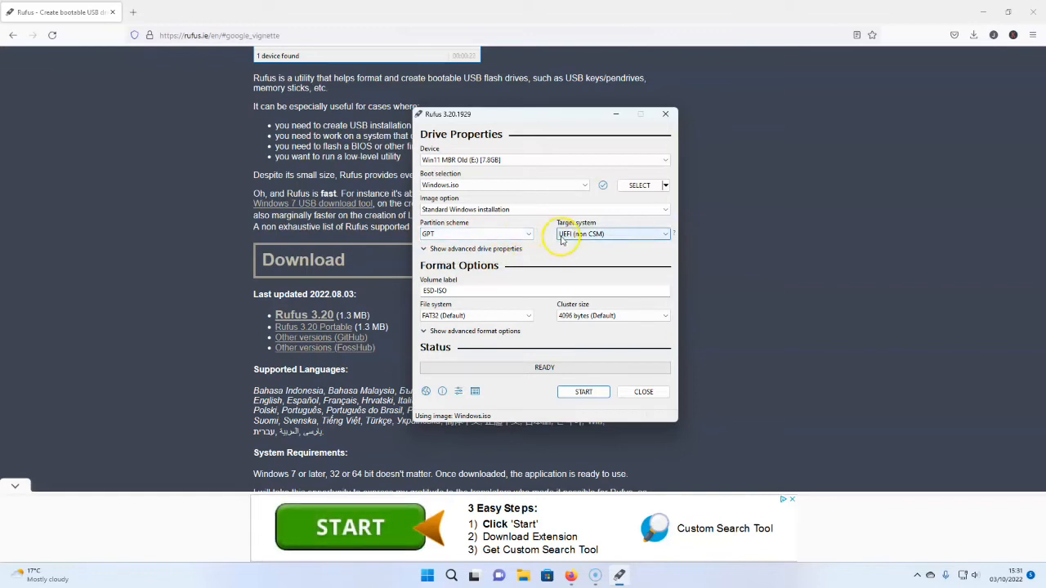
mouse_move(564, 233)
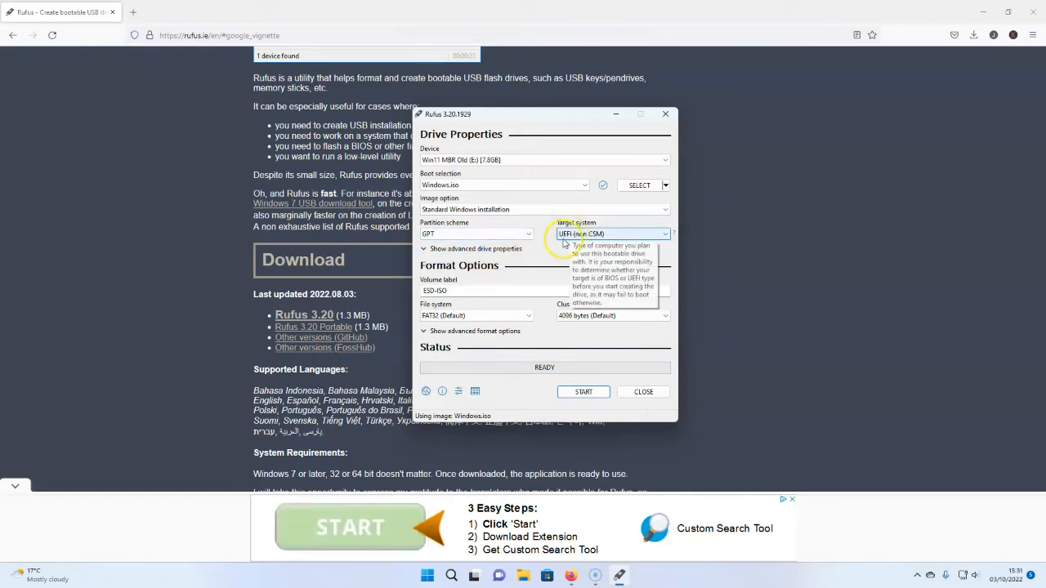
mouse_move(563, 248)
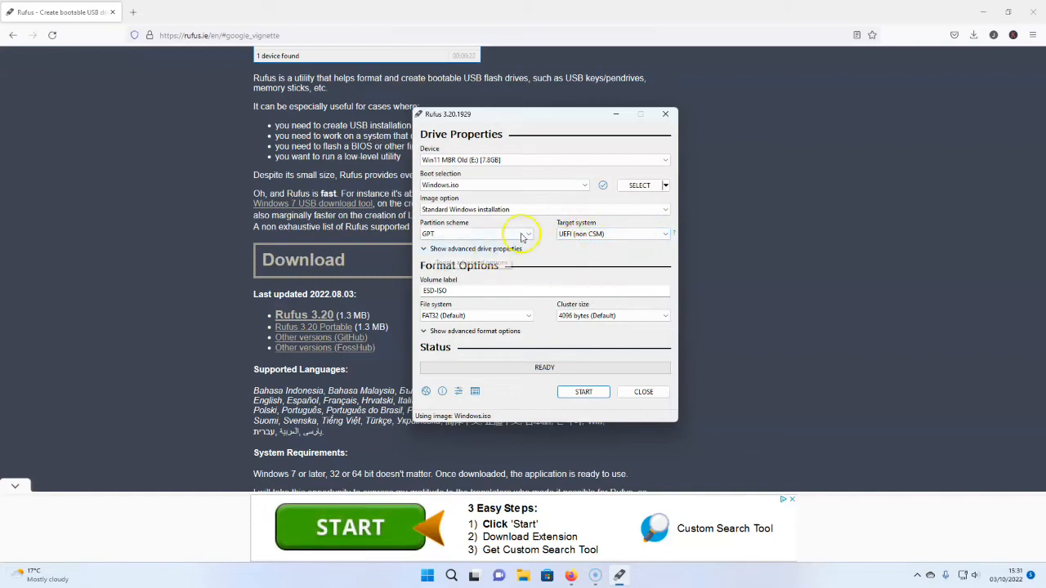
left_click(526, 234)
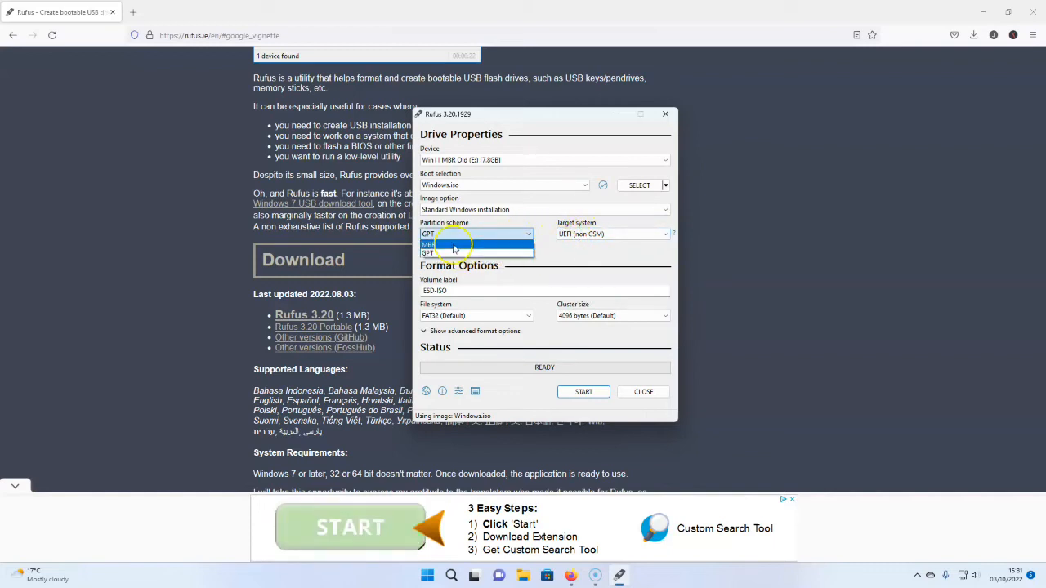
left_click(428, 245)
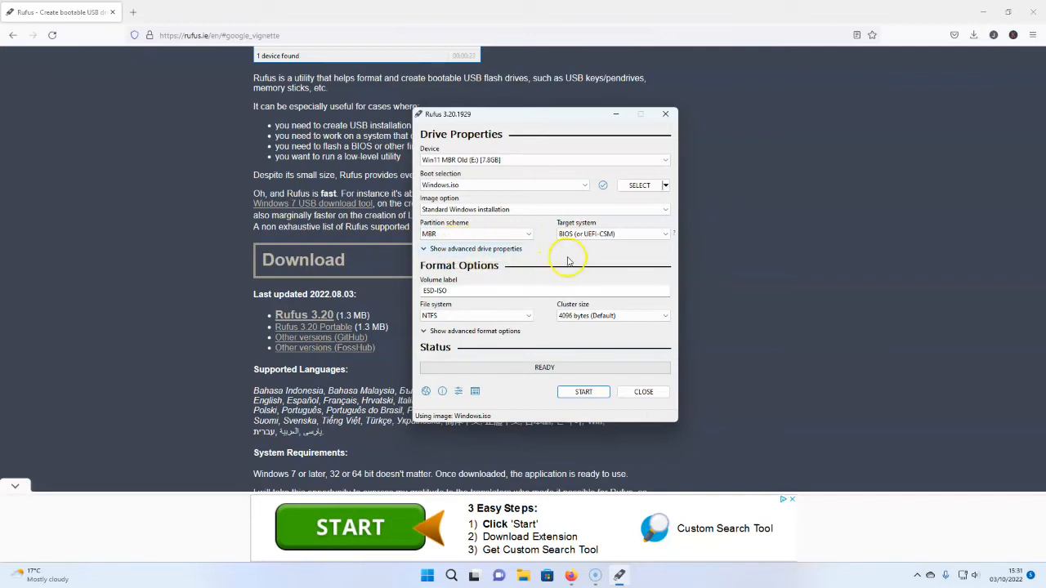
mouse_move(566, 294)
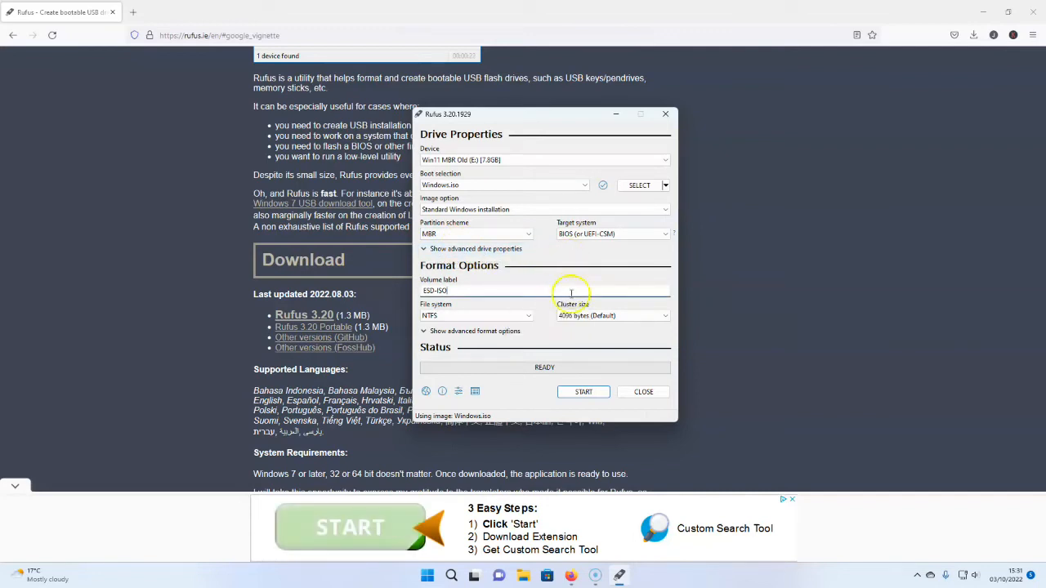
mouse_move(478, 286)
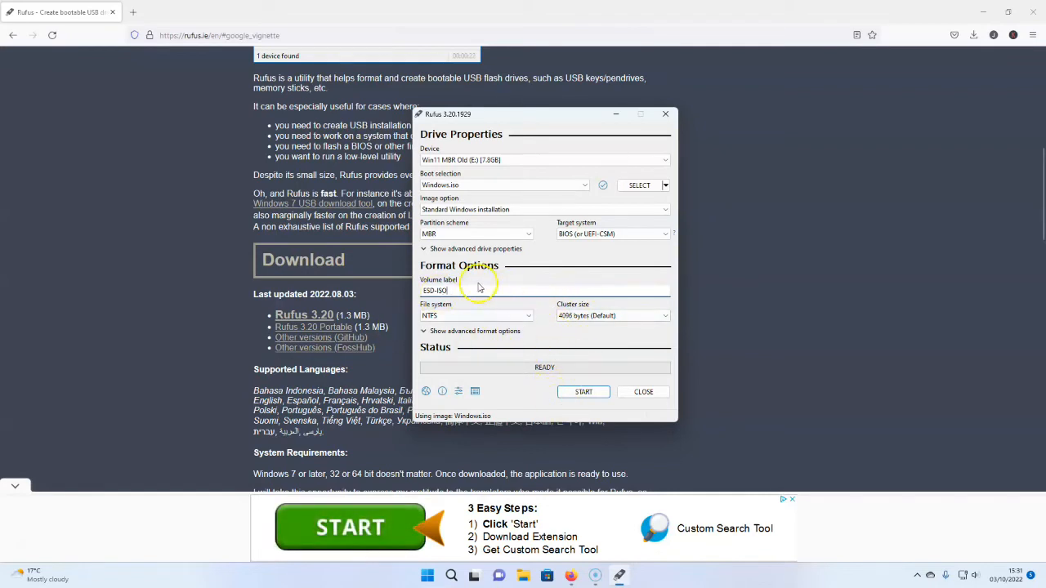
mouse_move(584, 392)
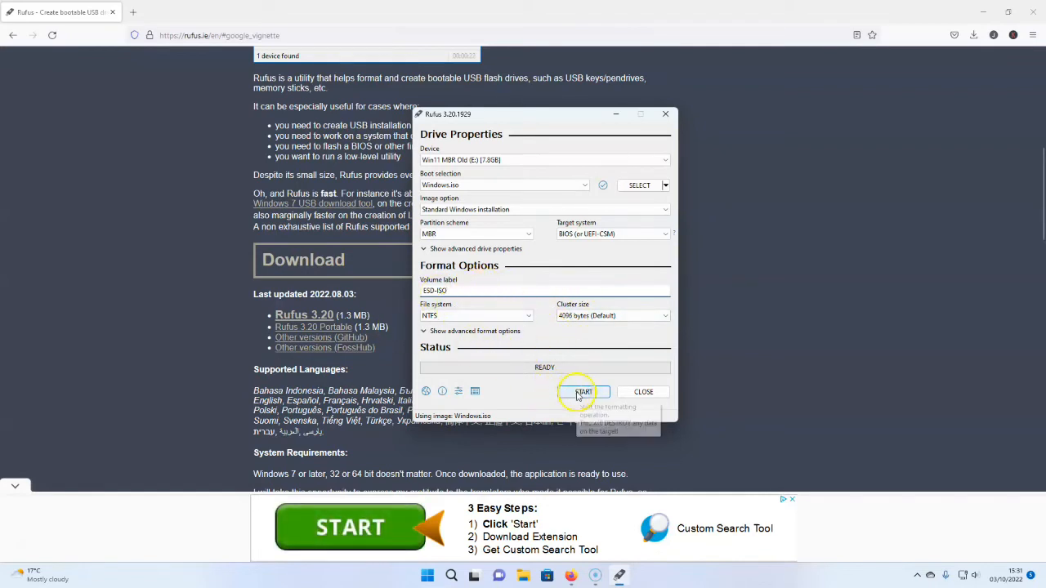
Step: Start the write and enable TPM/Secure Boot/RAM bypass, online-account removal and data-collection opt-out
left_click(583, 392)
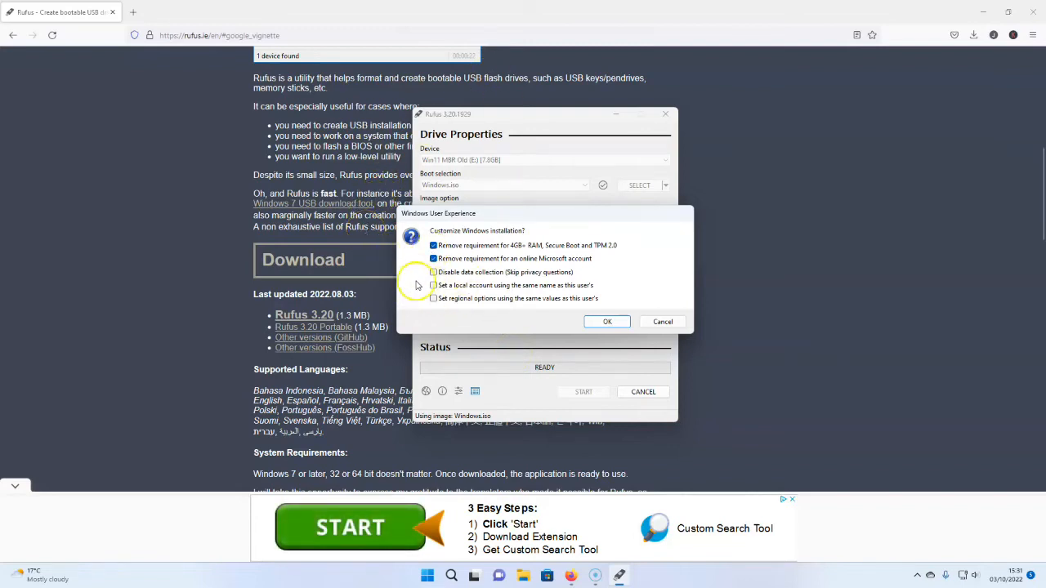
mouse_move(422, 258)
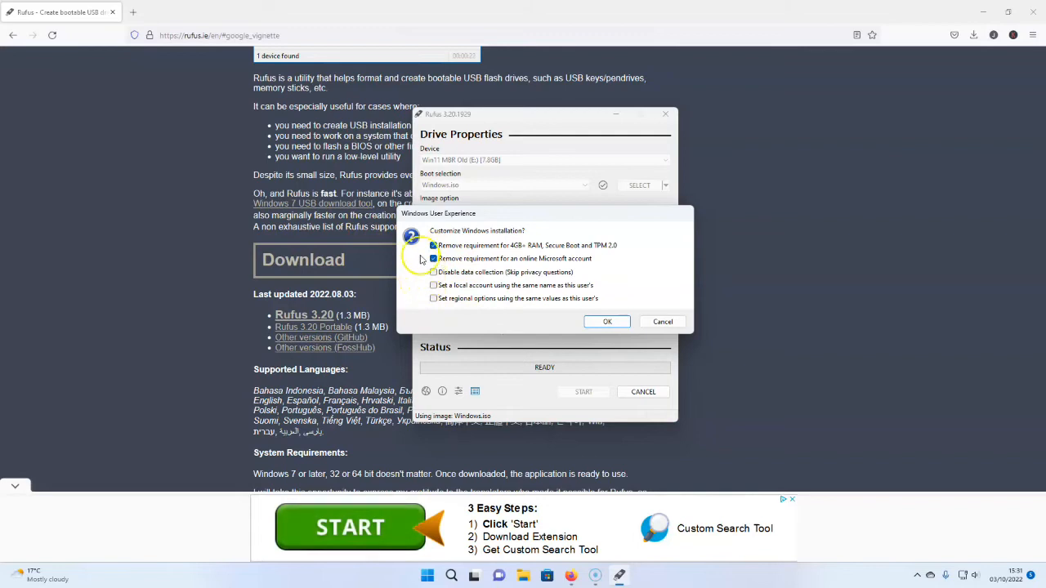
mouse_move(432, 276)
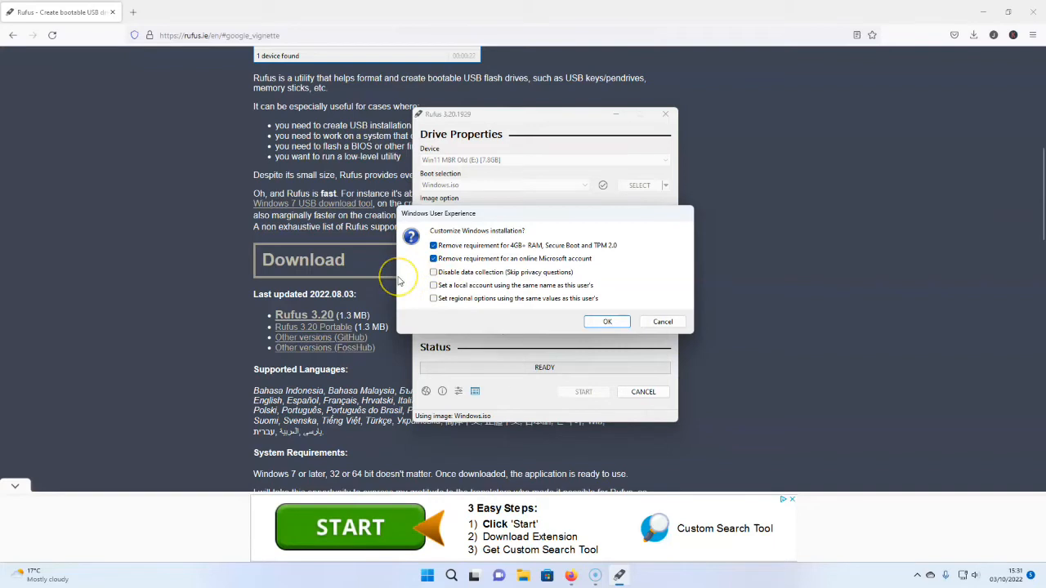
mouse_move(435, 284)
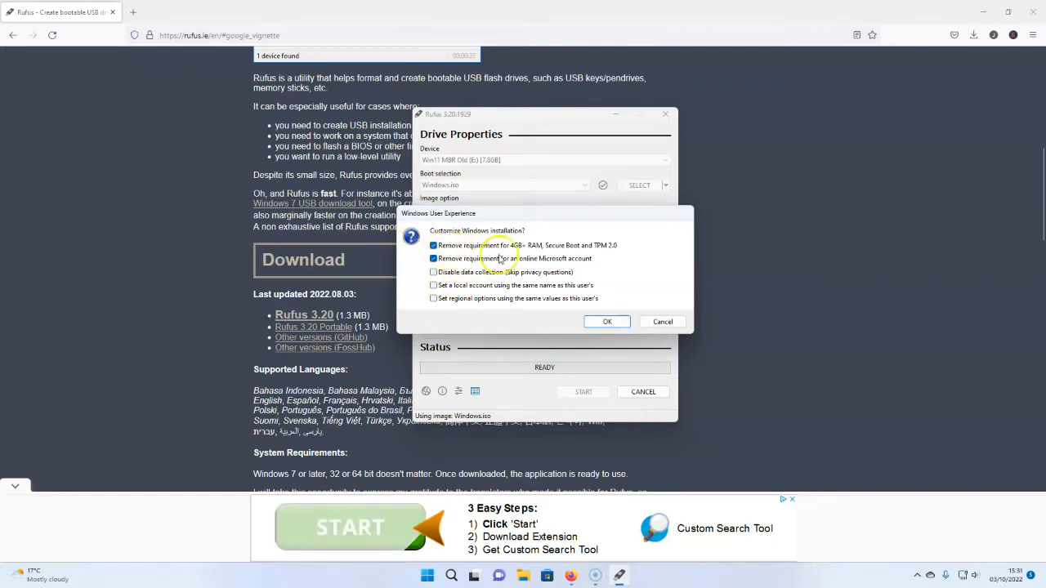
mouse_move(461, 258)
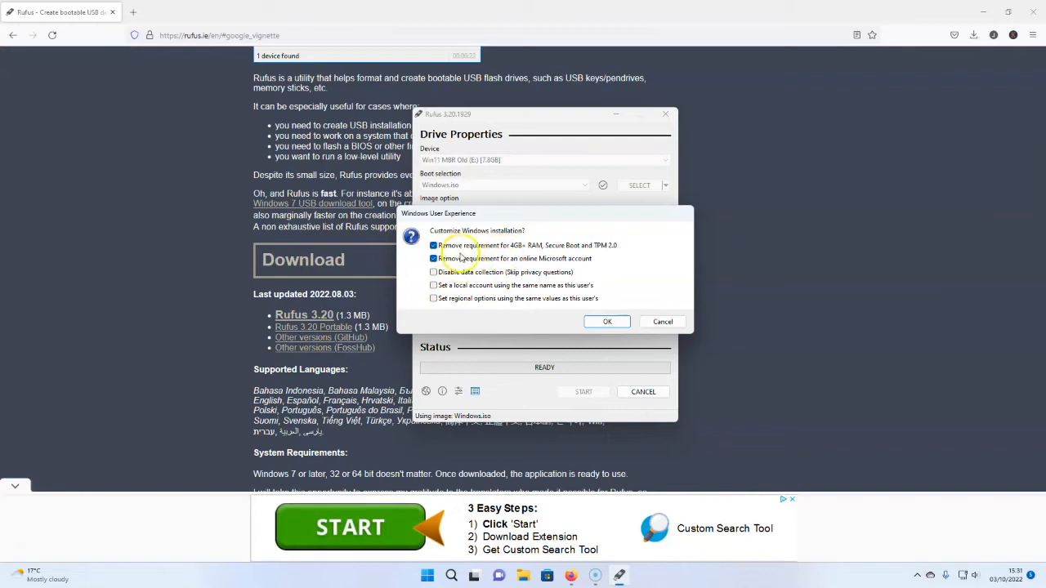
mouse_move(448, 258)
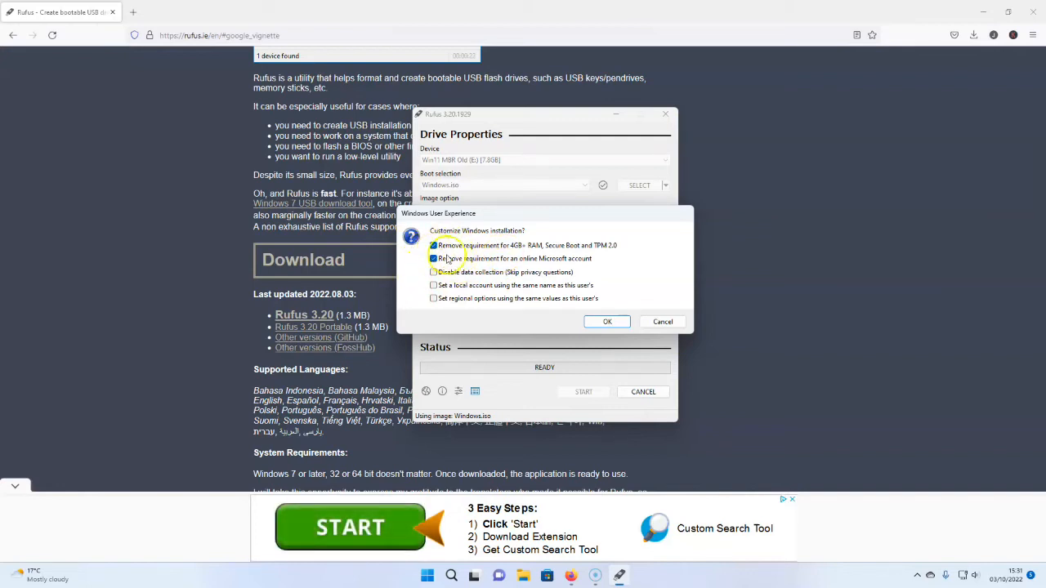
left_click(435, 259)
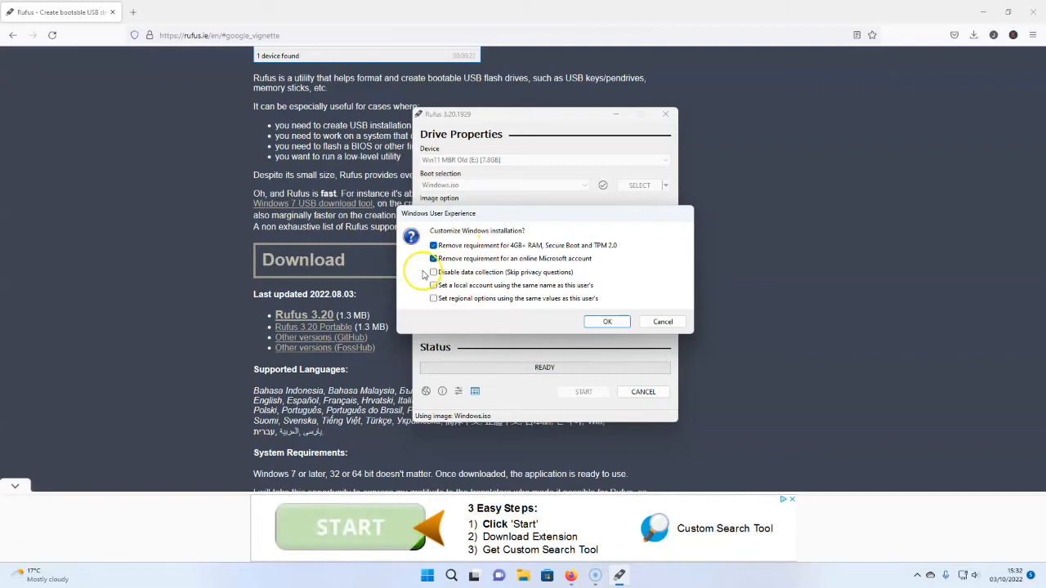
left_click(435, 258)
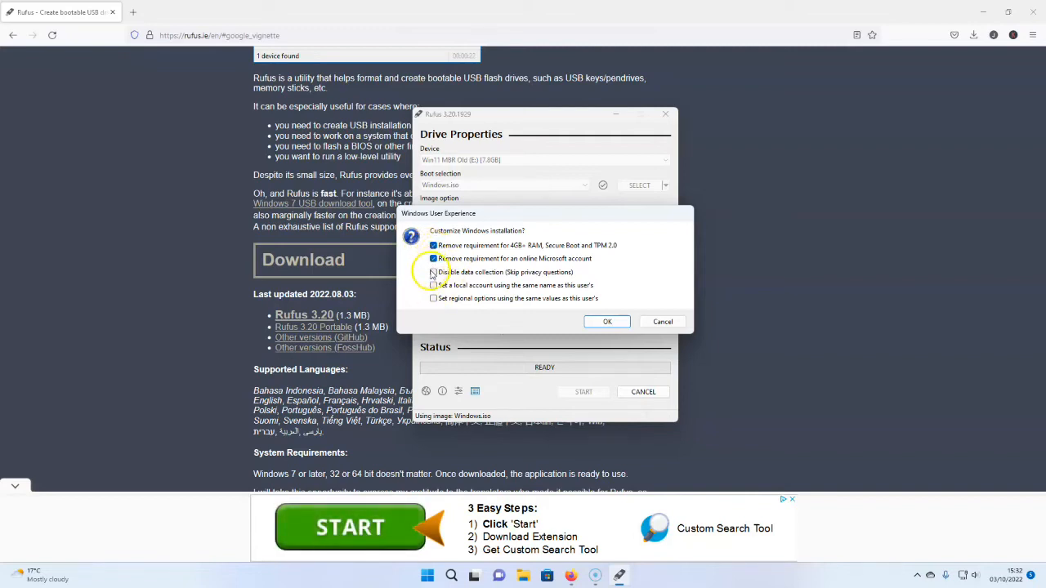
left_click(435, 271)
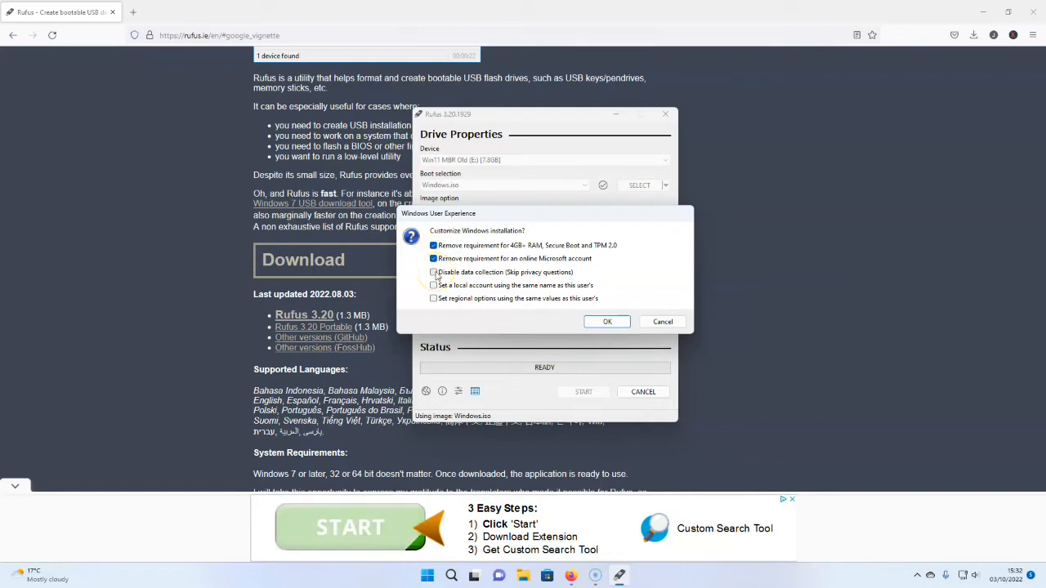
left_click(435, 271)
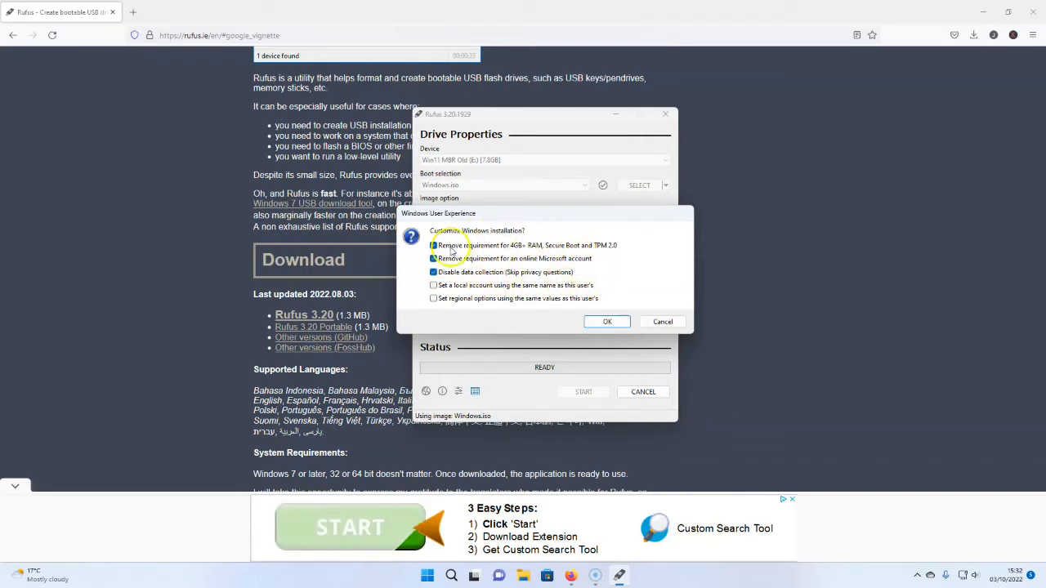
left_click(435, 245)
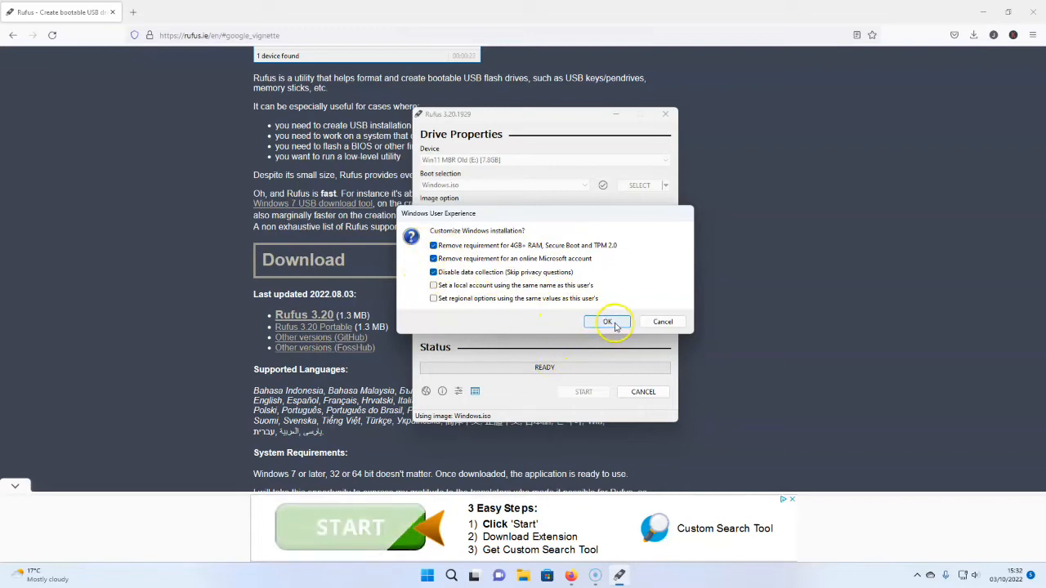
Step: Confirm the customisations and accept erasing the USB drive so formatting begins
left_click(608, 321)
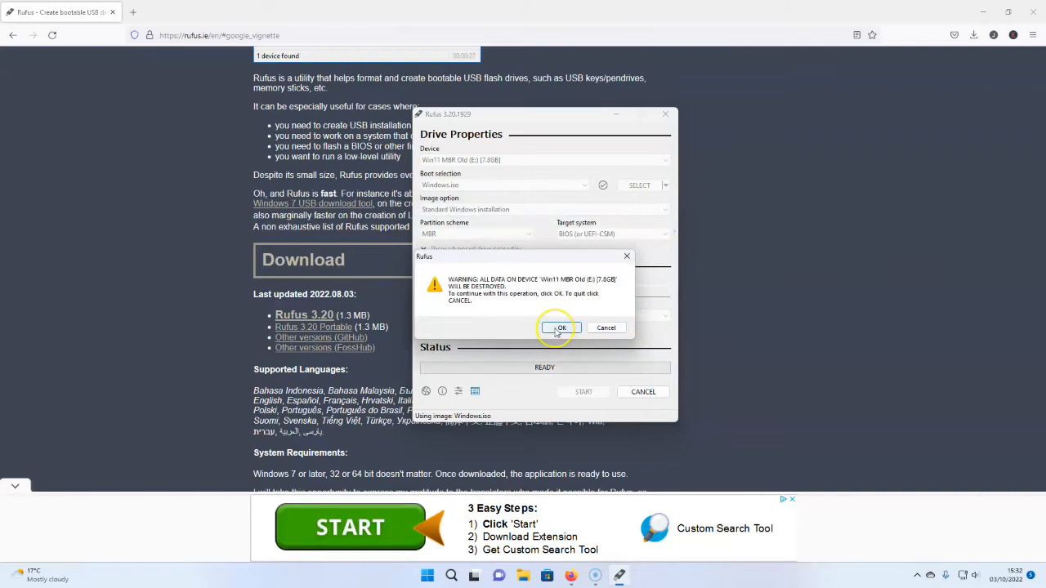
mouse_move(560, 326)
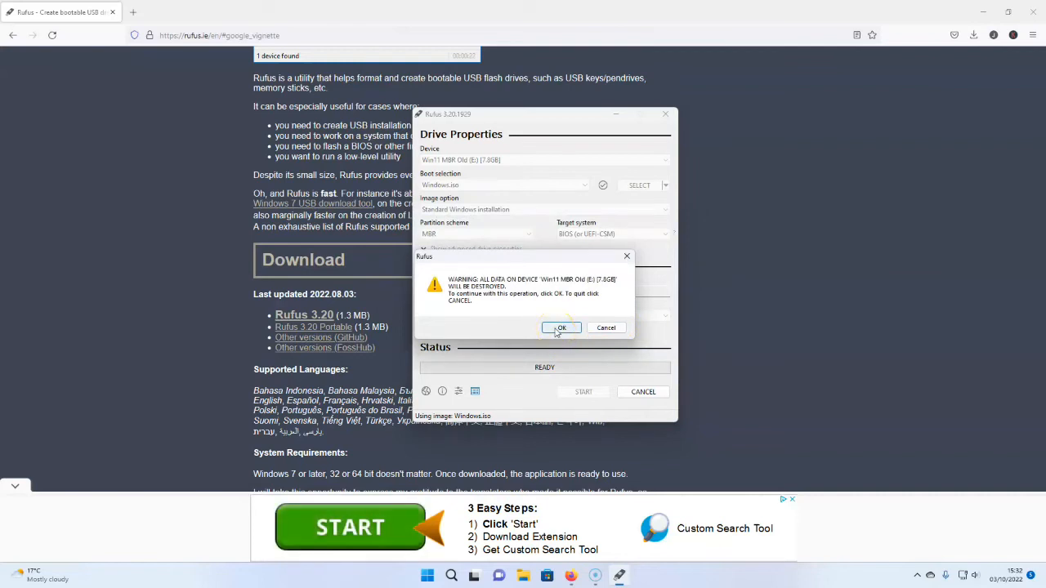
left_click(560, 327)
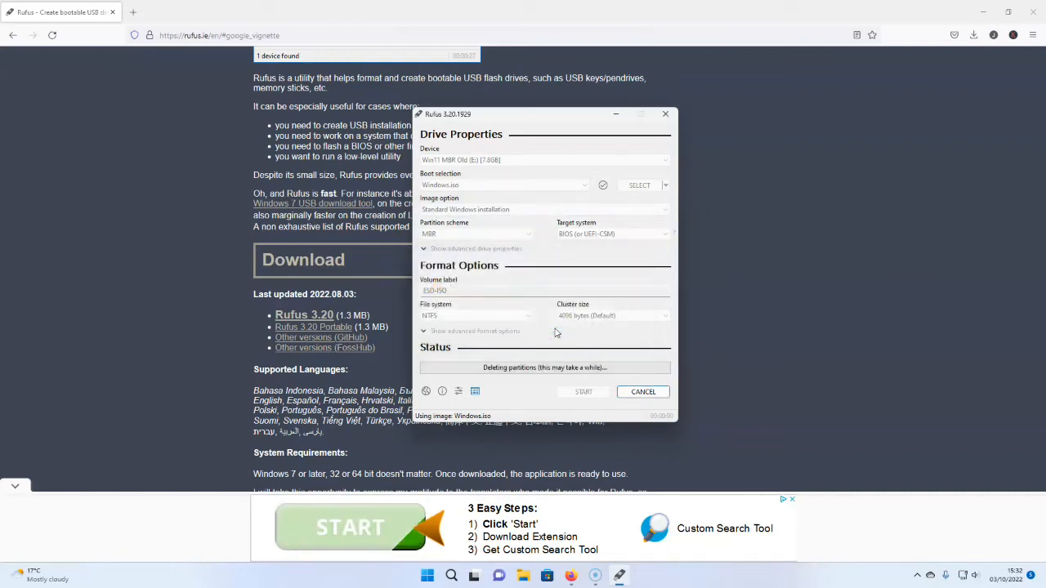